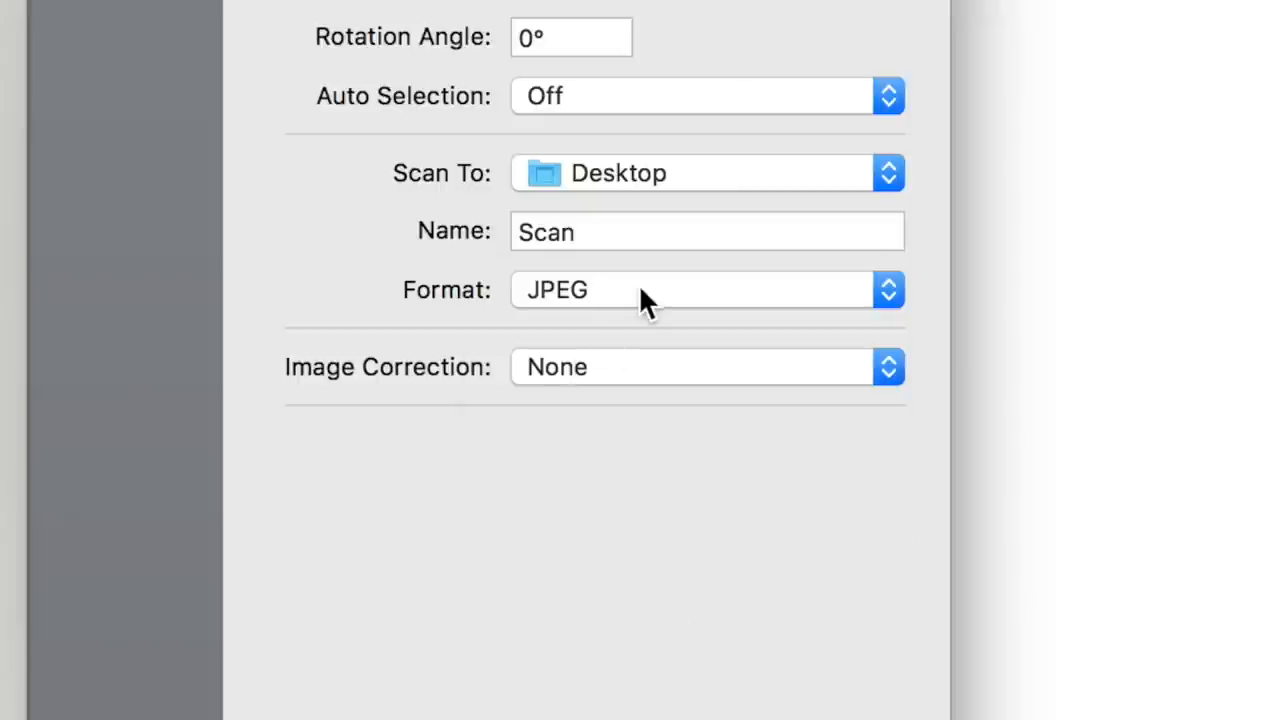
- Scan the corset pattern page to the desktop in PNG format
left_click(705, 289)
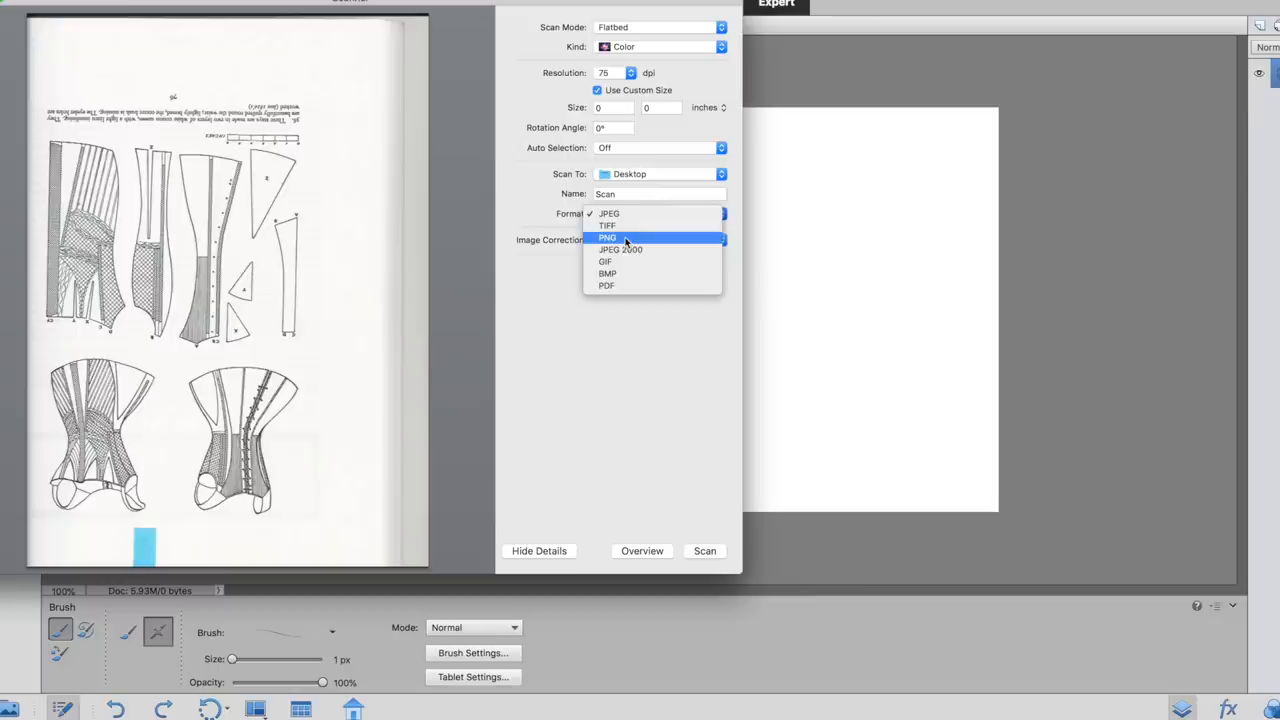
left_click(608, 238)
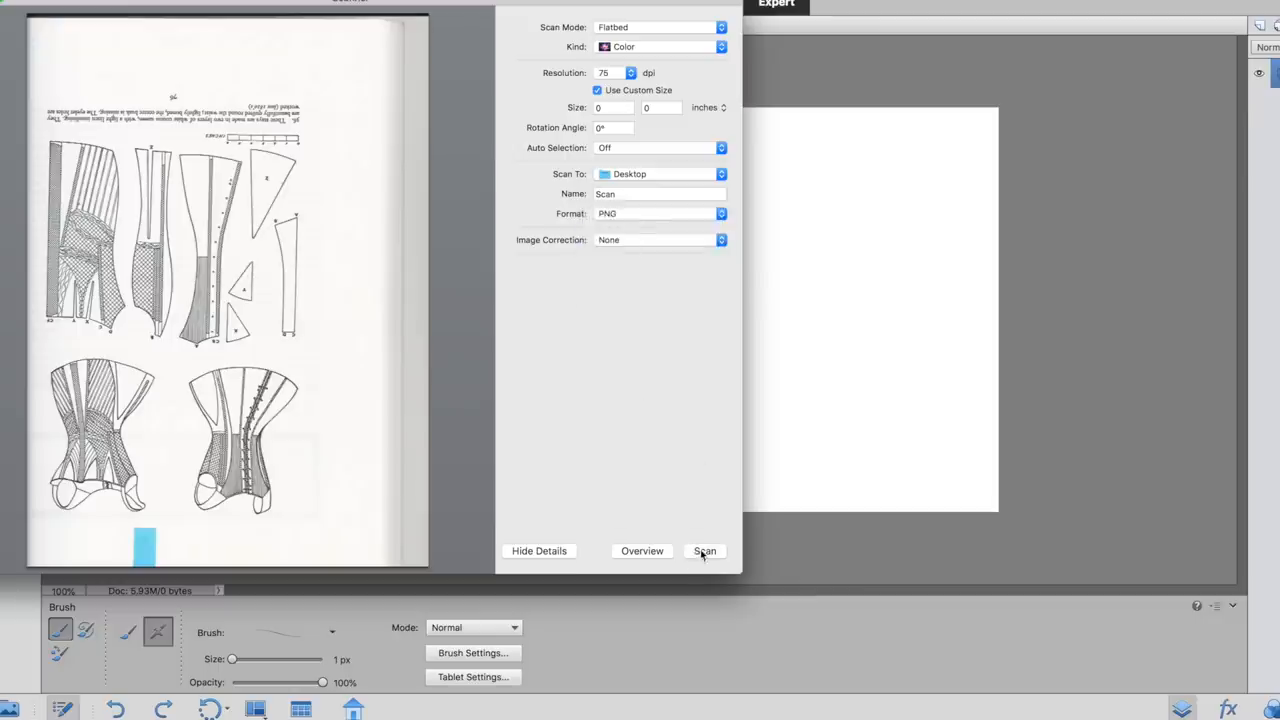
left_click(705, 551)
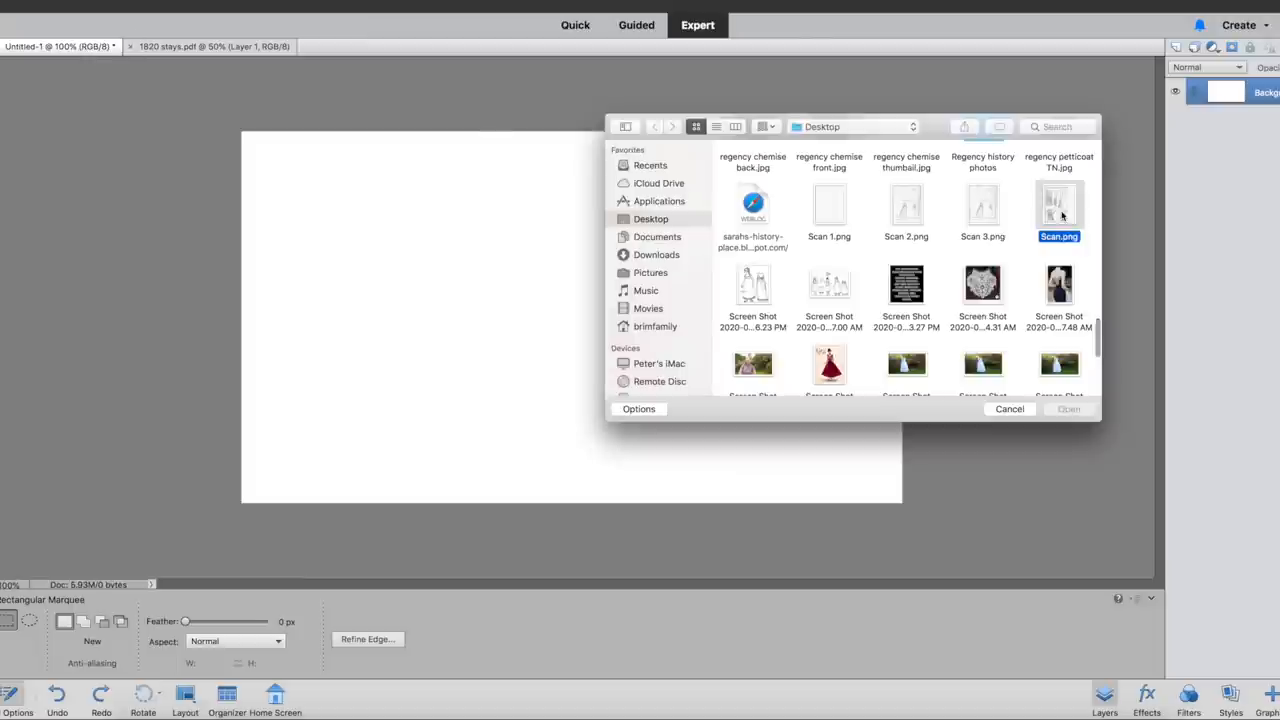
- Open Scan.png and marquee-select the inch scale ruler below the pattern pieces
left_click(1068, 408)
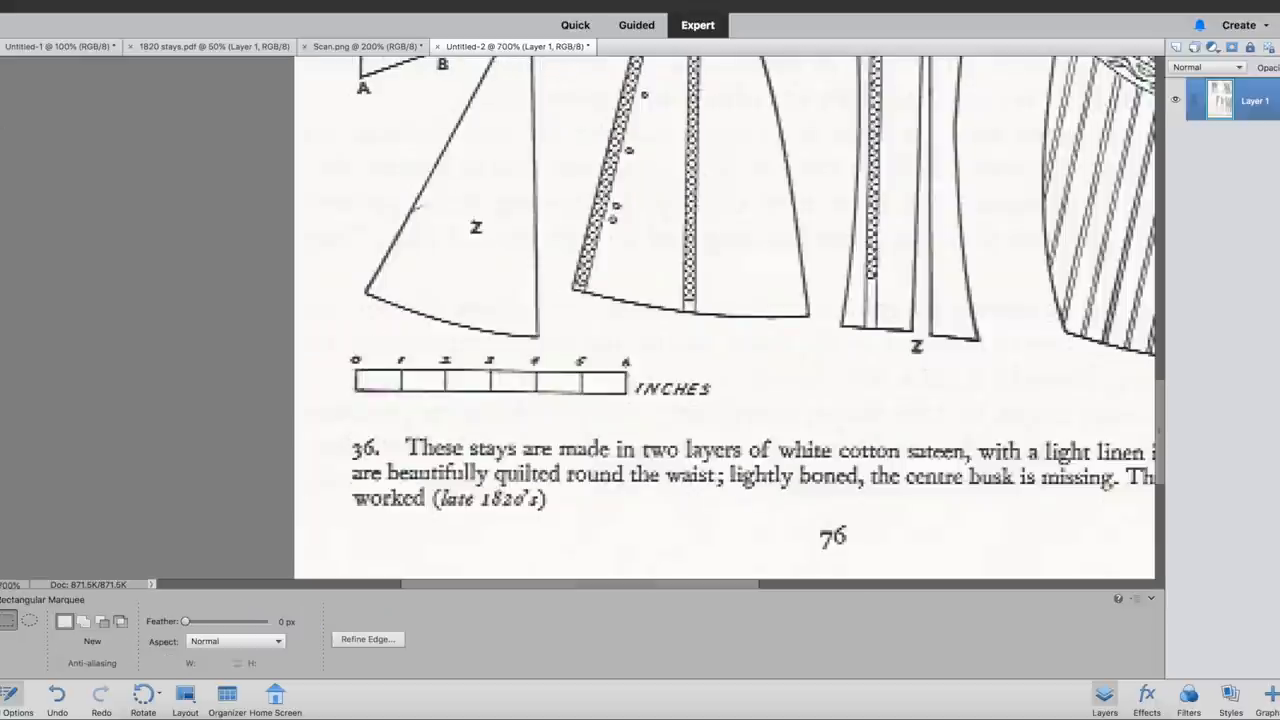
left_click_drag(355, 378, 625, 395)
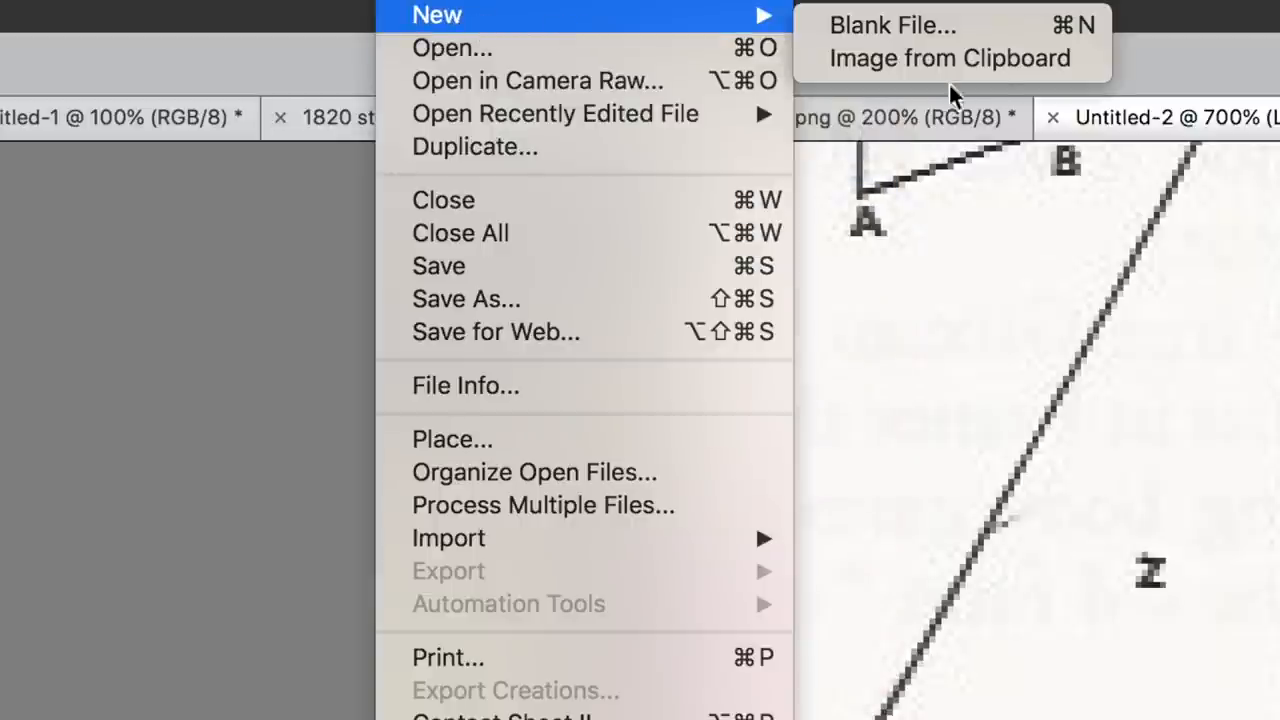
- Make a new image from the copied ruler, sized 6 inches wide (398.23 percent)
left_click(891, 25)
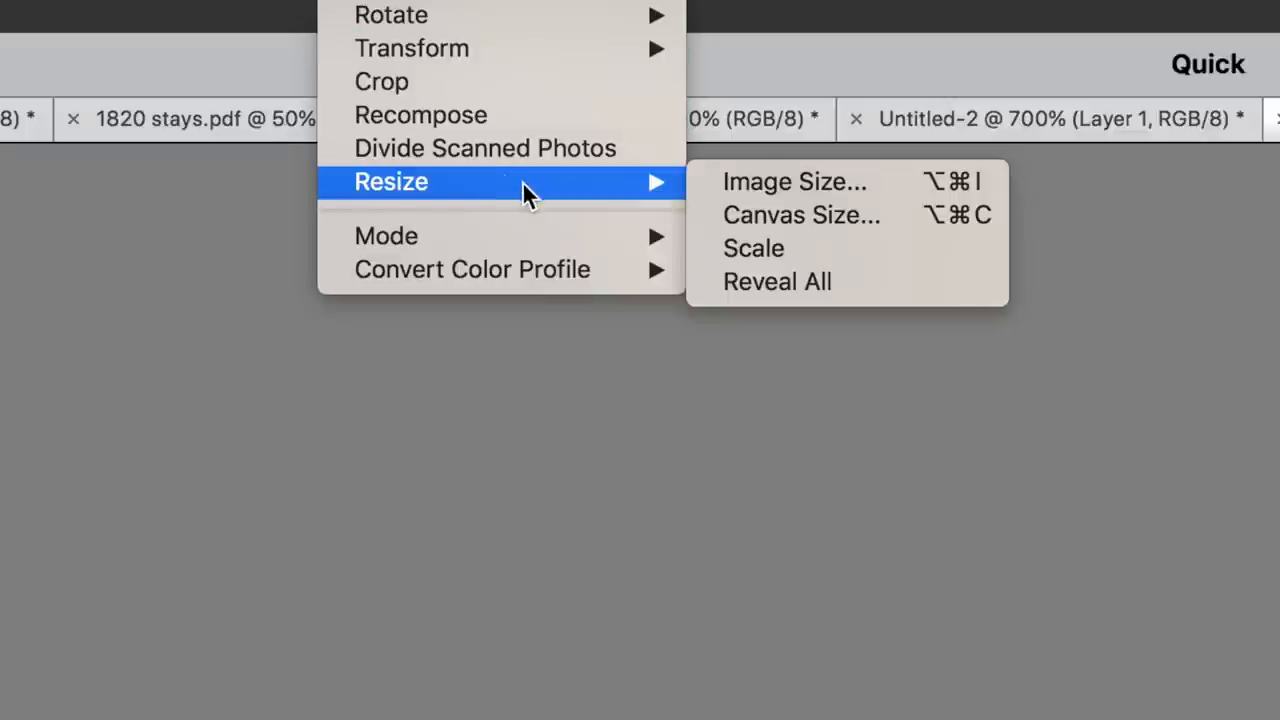
mouse_move(795, 182)
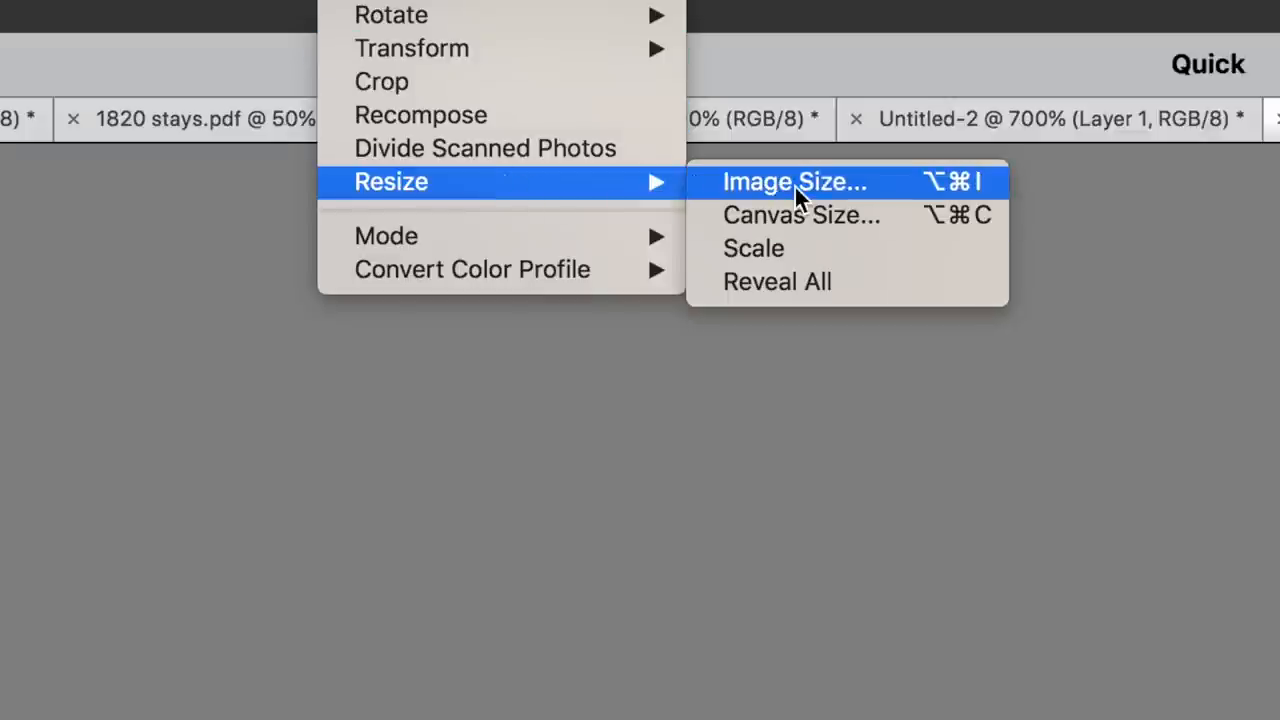
left_click(794, 181)
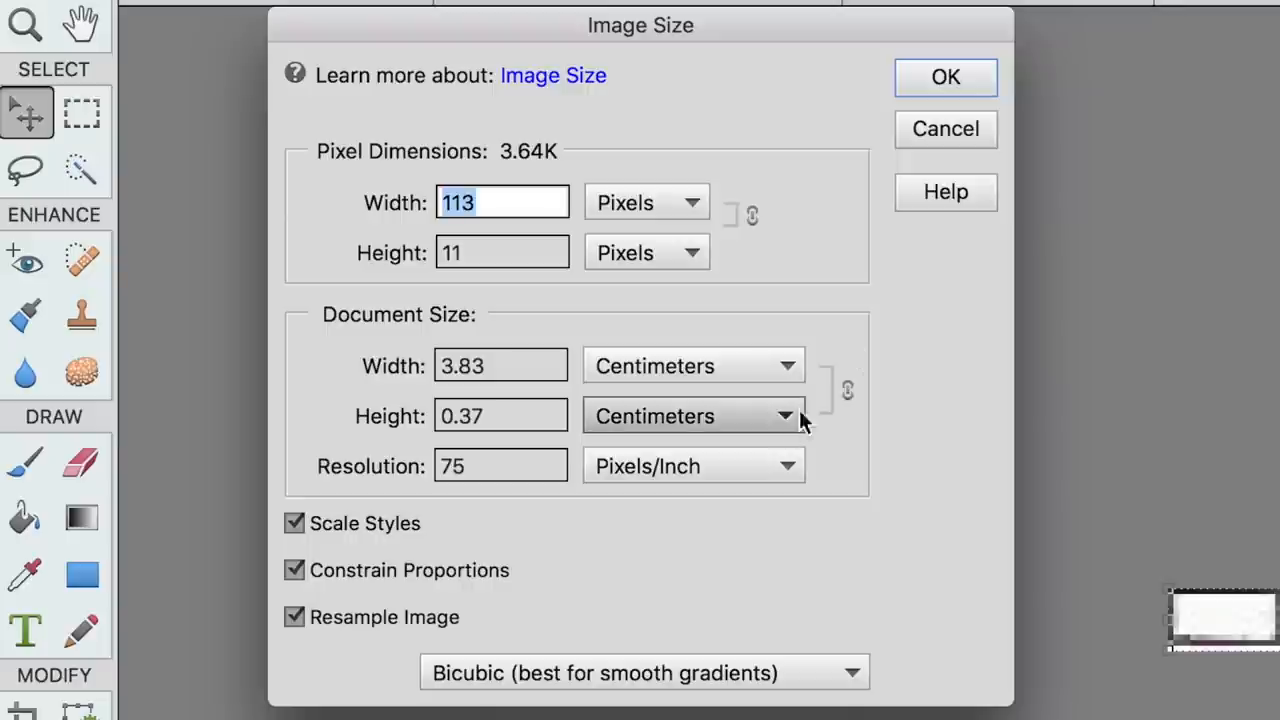
left_click(693, 416)
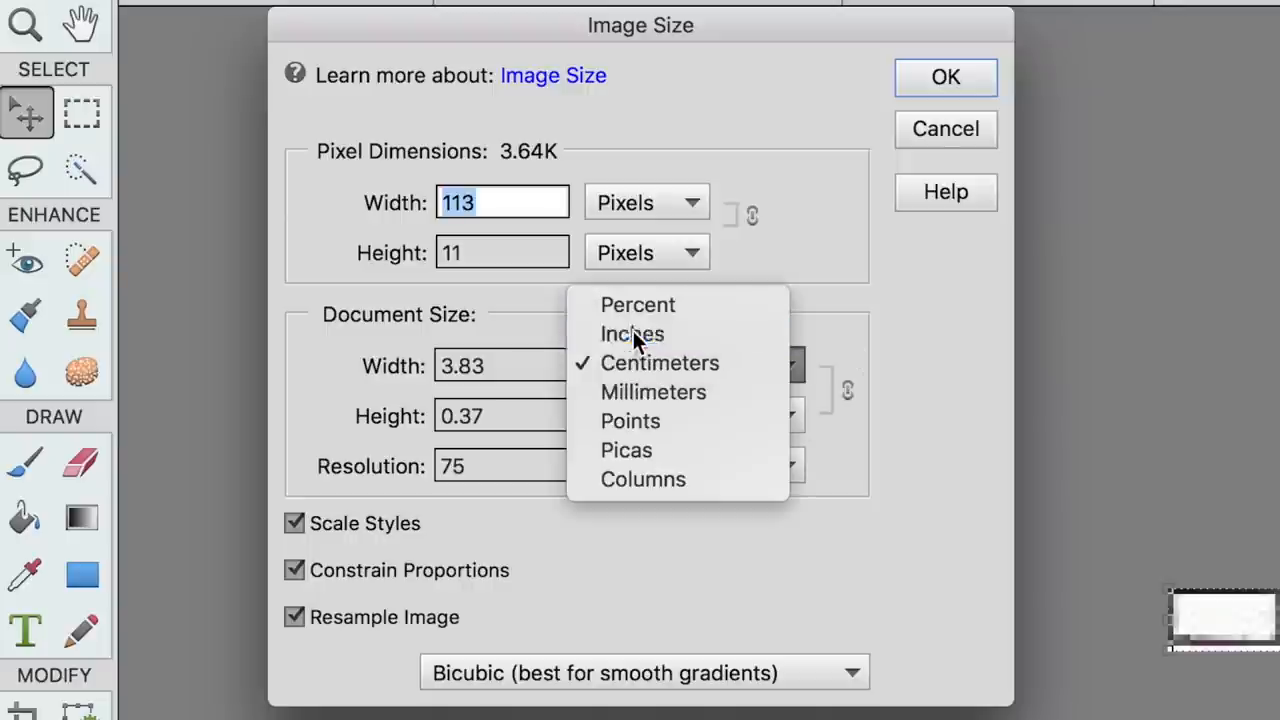
left_click(631, 333)
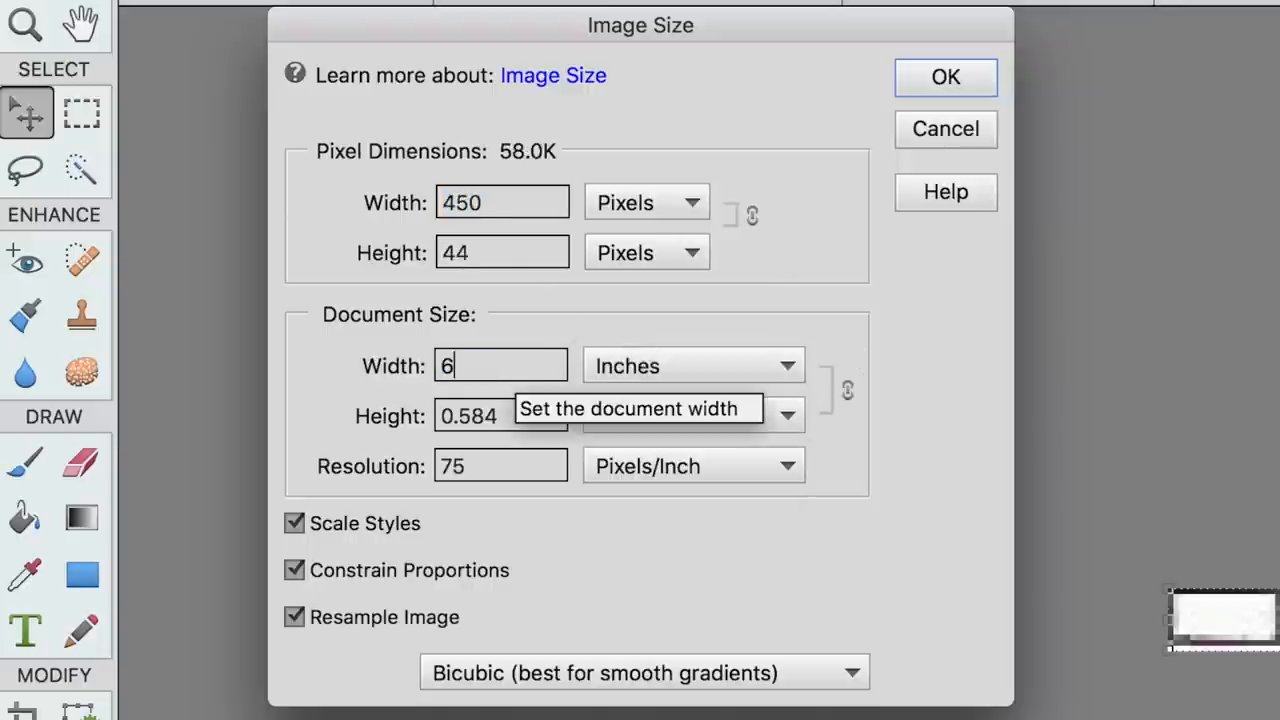
type(".1")
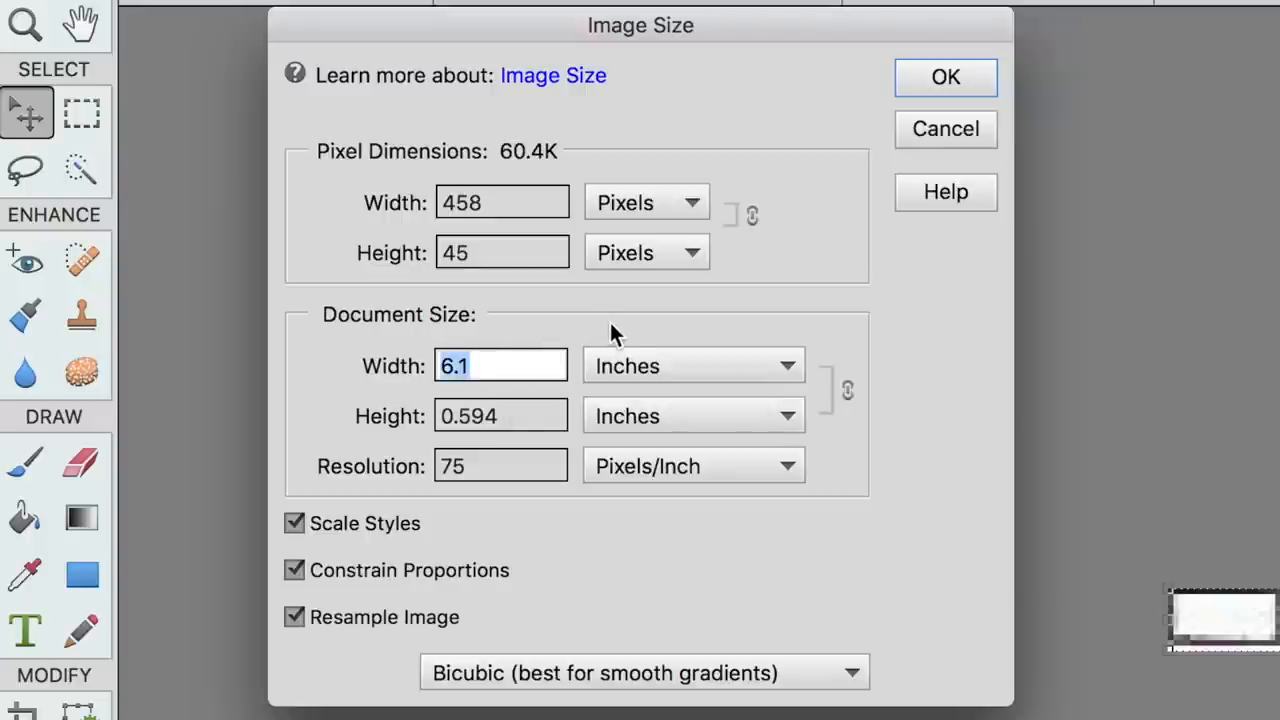
type("6")
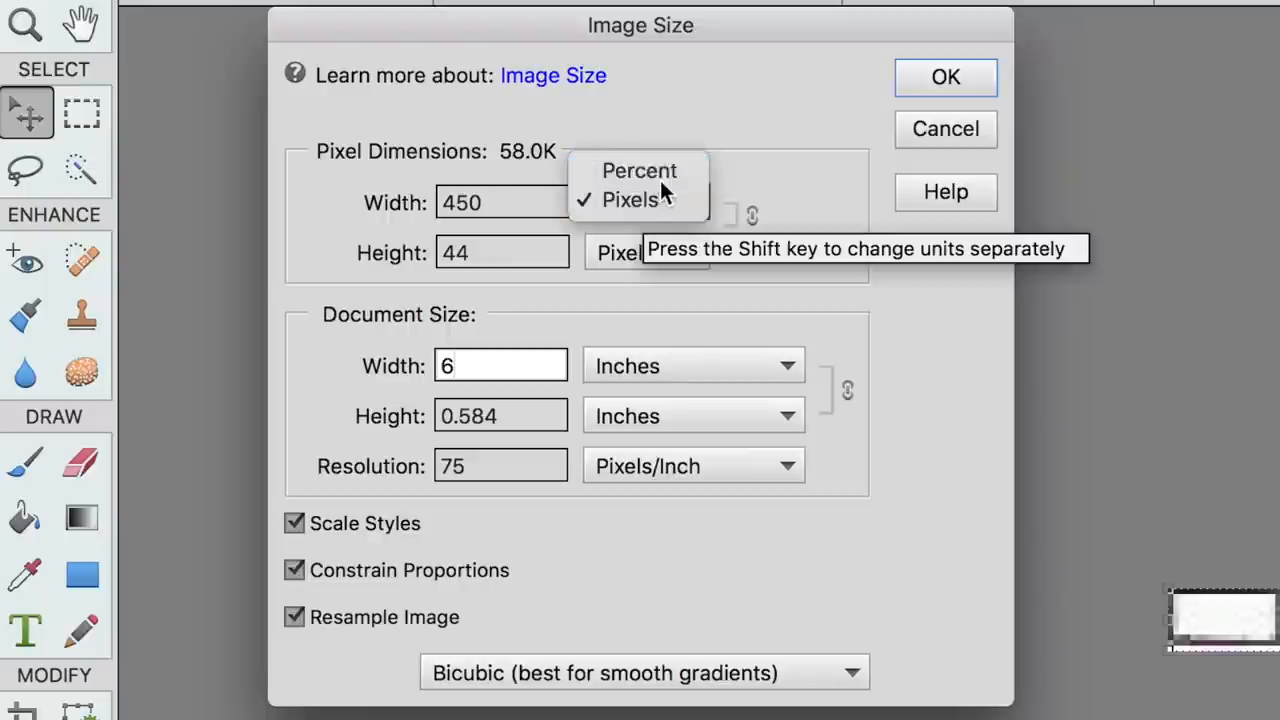
left_click(639, 170)
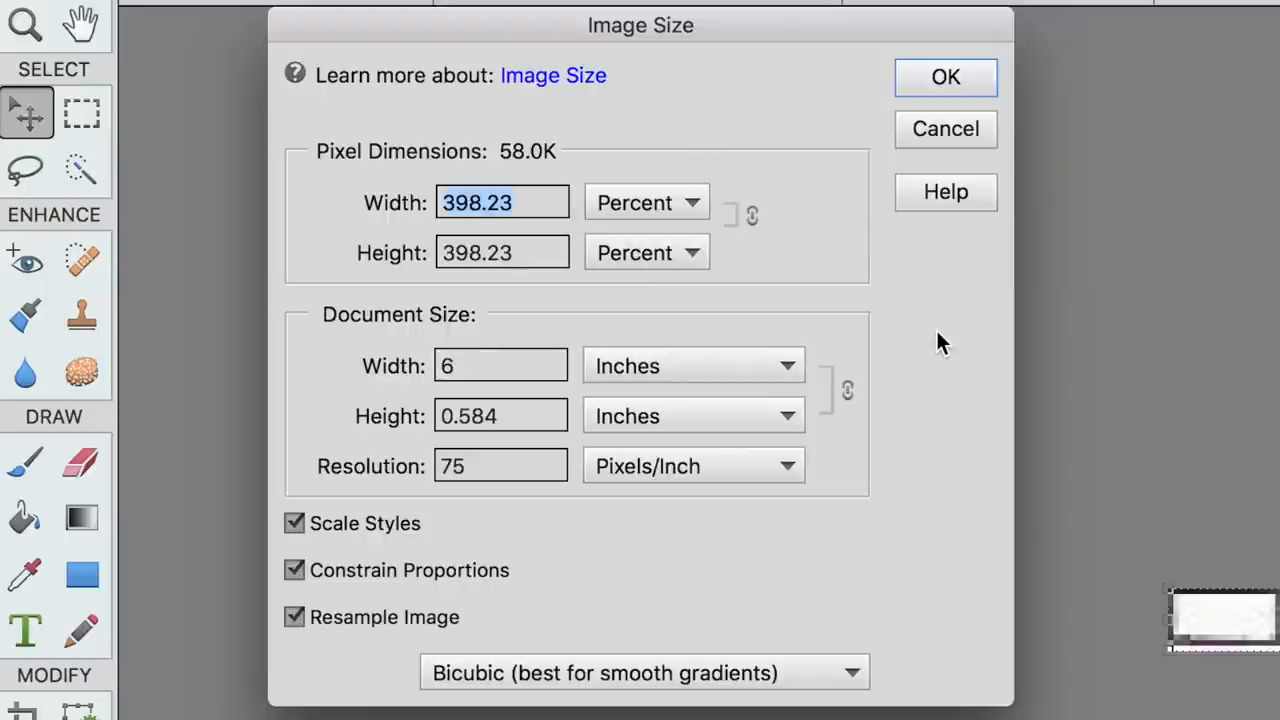
mouse_move(555, 228)
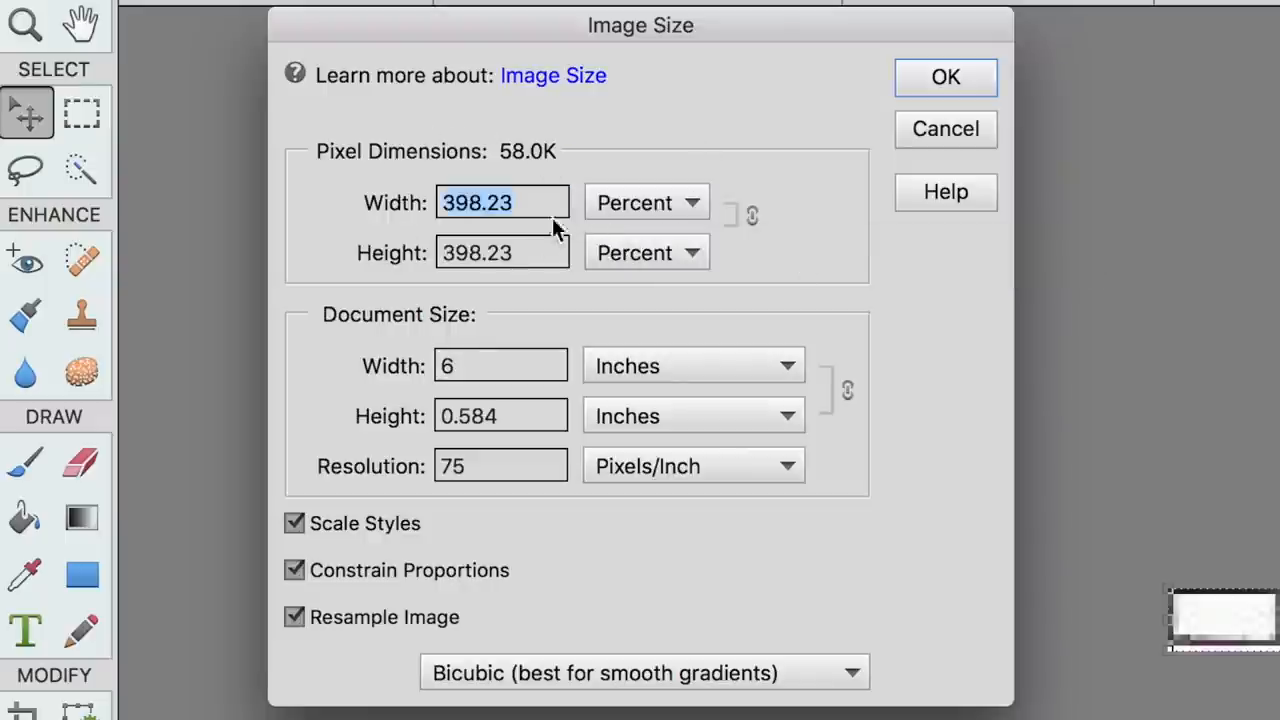
left_click(944, 77)
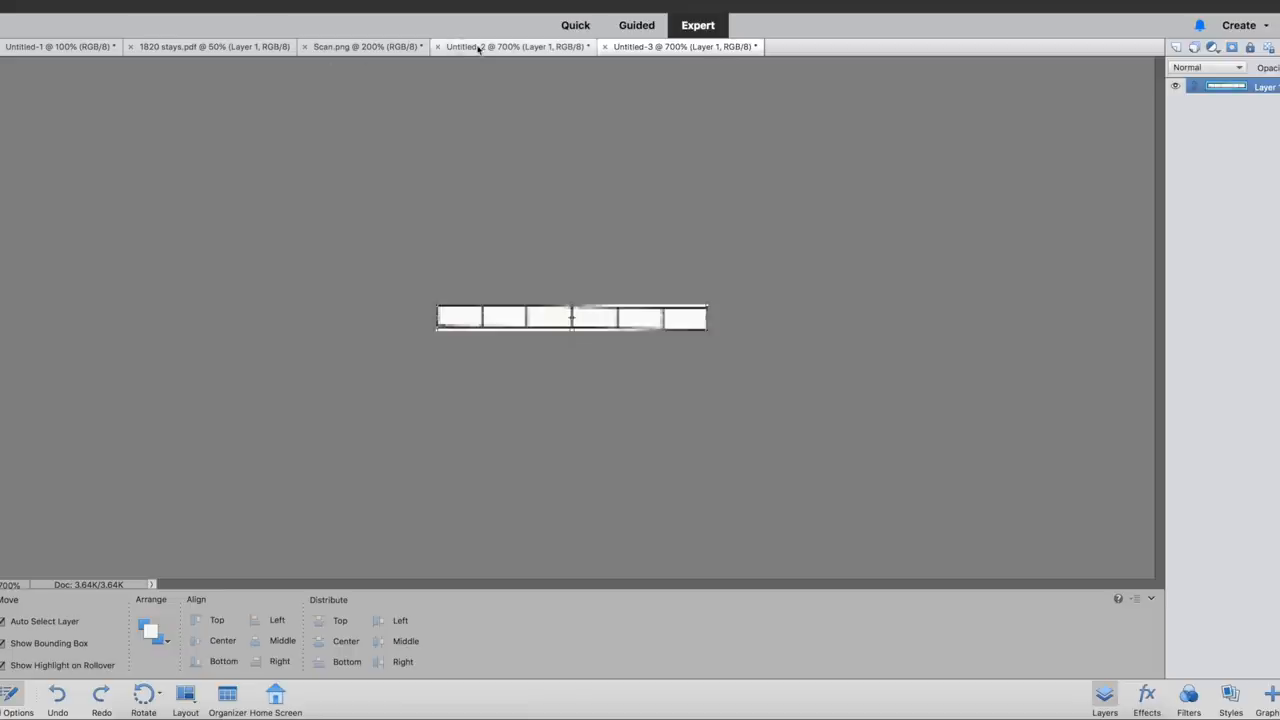
- Enlarge the full scanned page by 398.23 percent and zoom in on the pattern pieces
left_click(512, 46)
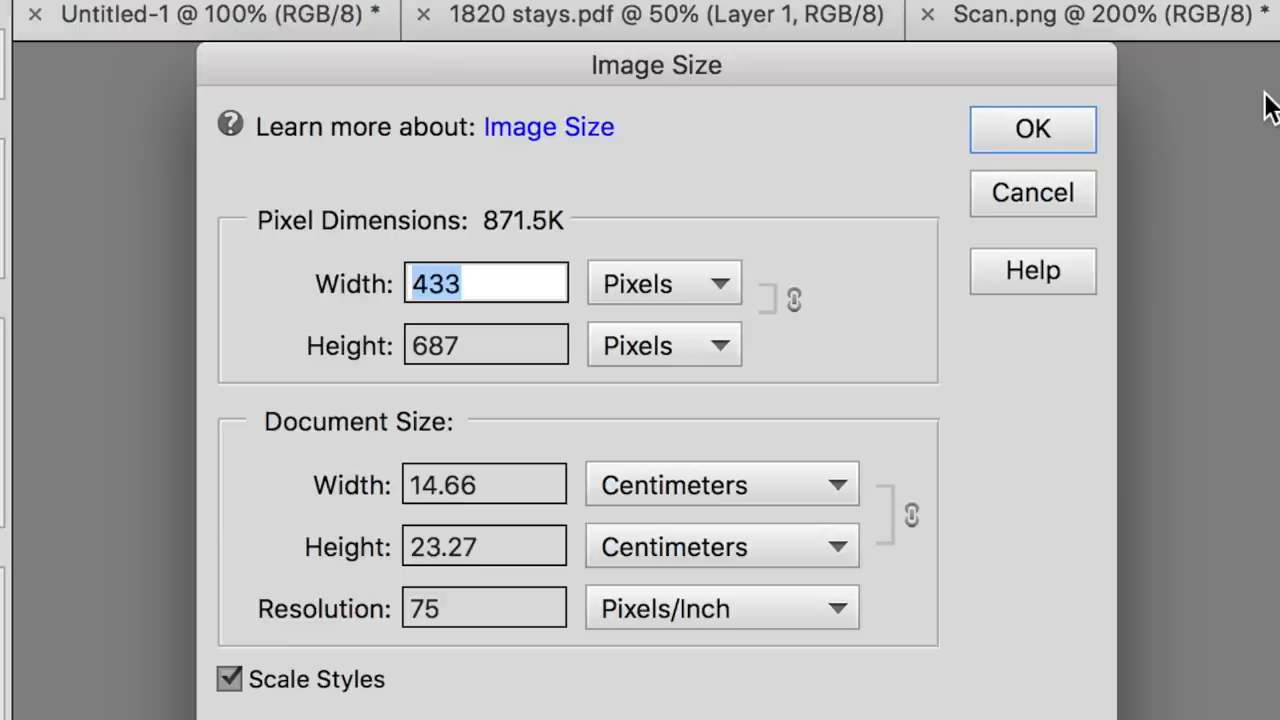
left_click(663, 283)
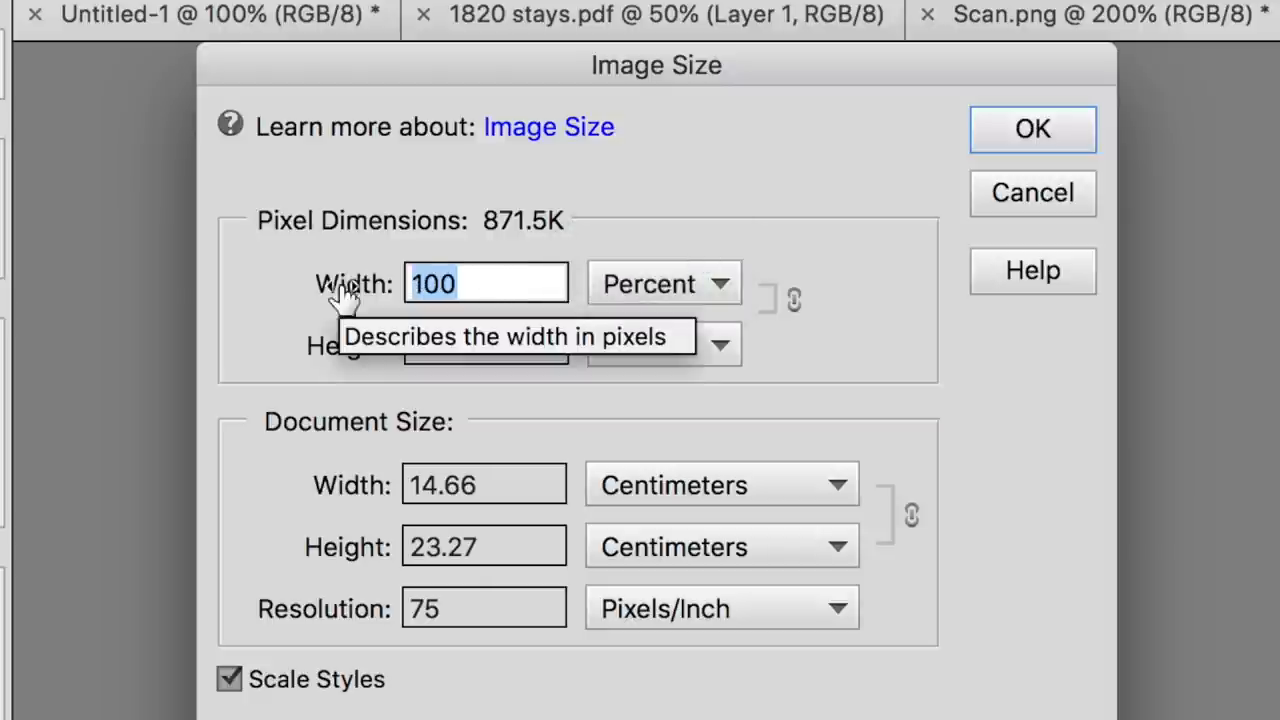
type("398.23")
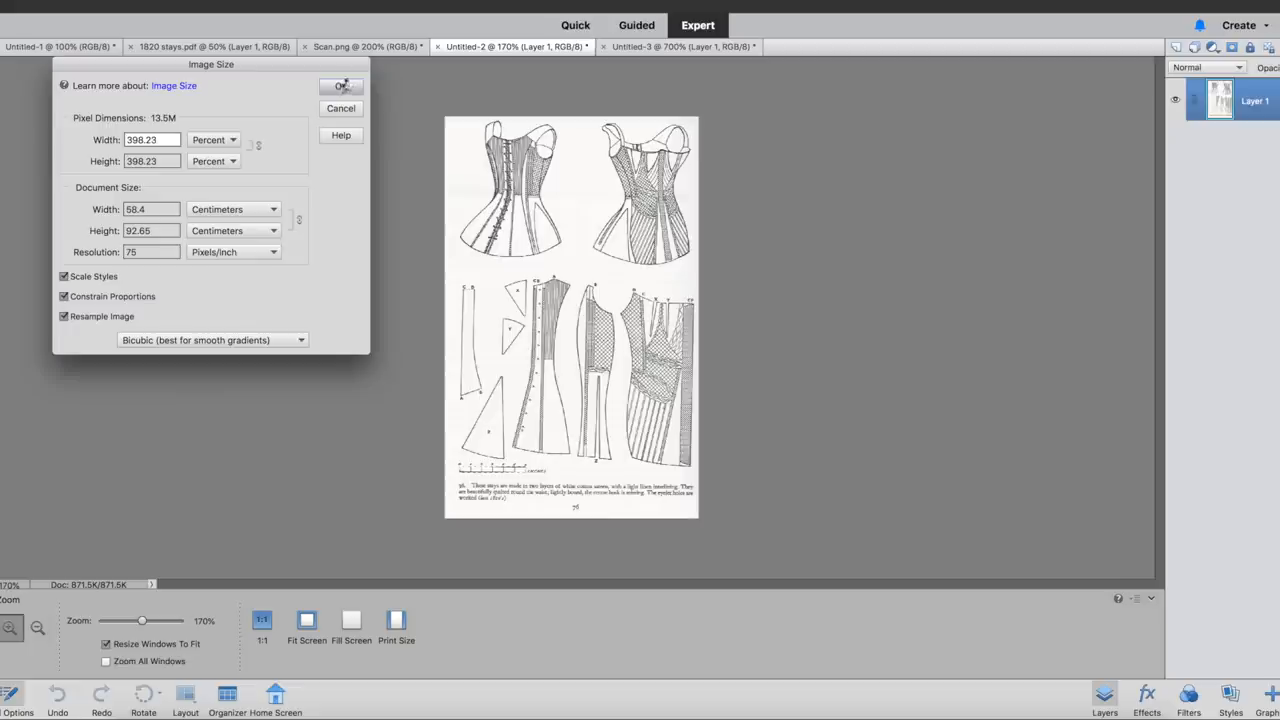
left_click(341, 86)
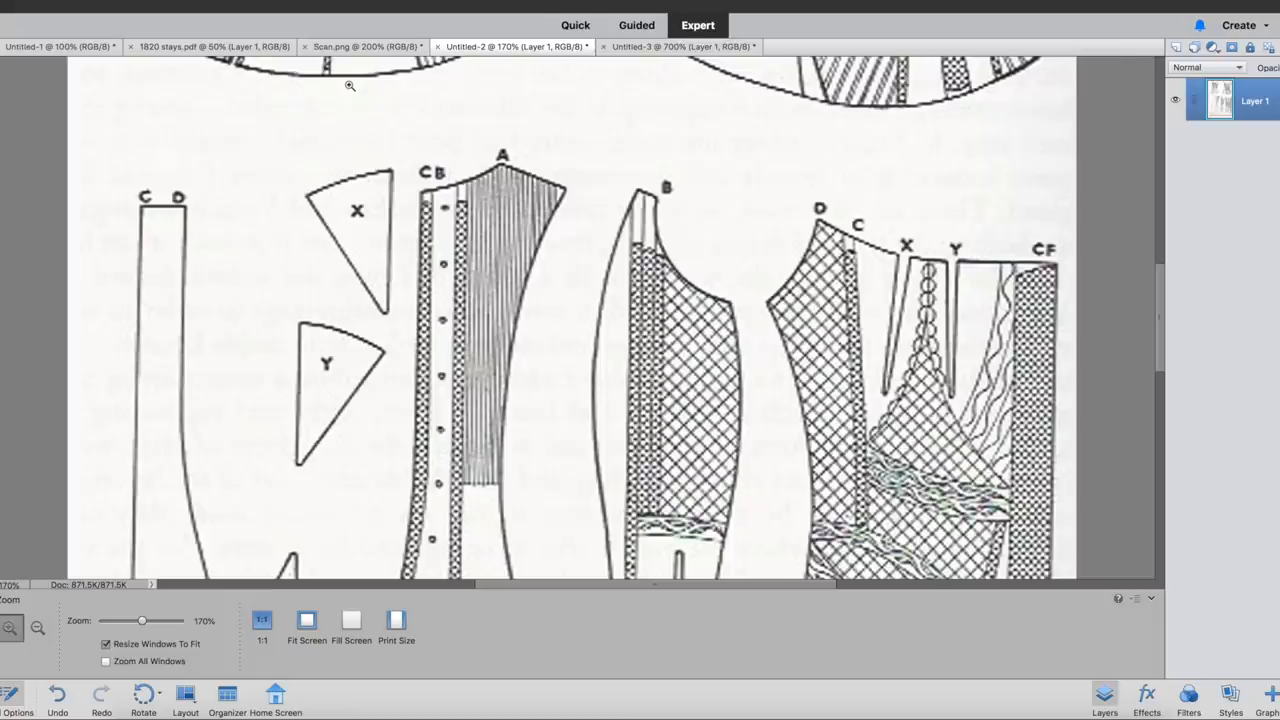
mouse_move(128, 625)
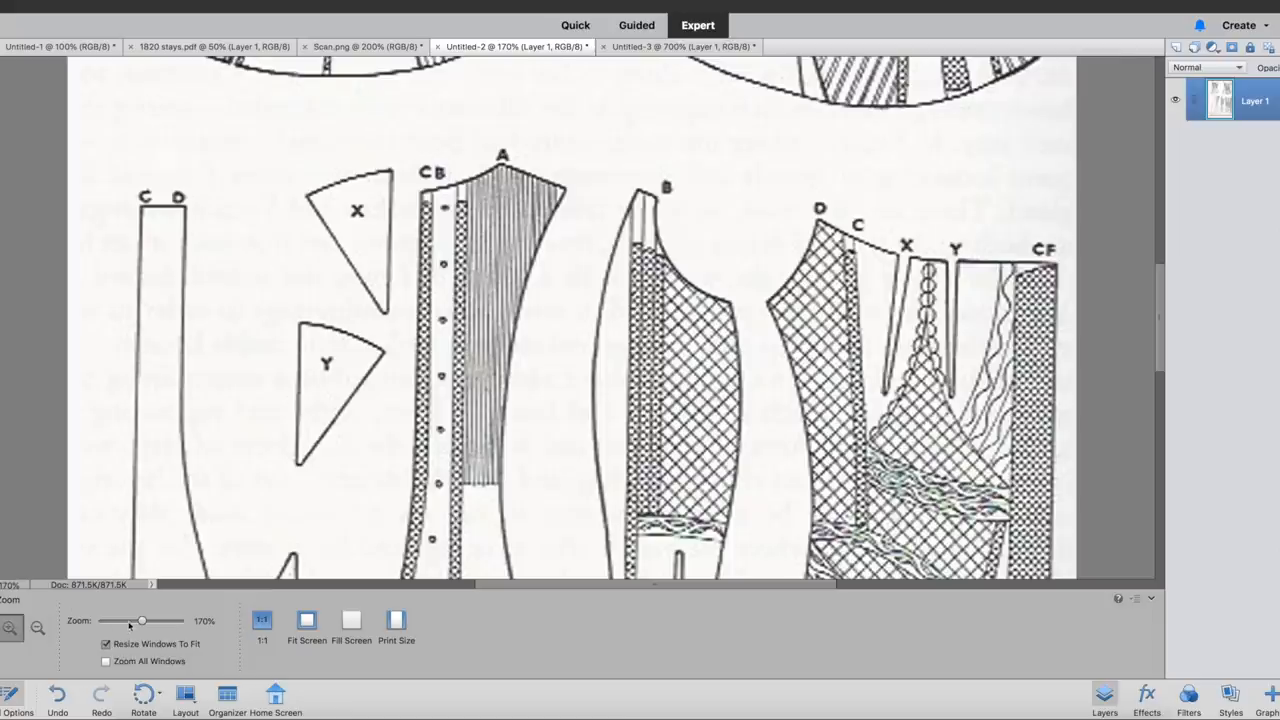
left_click_drag(140, 620, 115, 620)
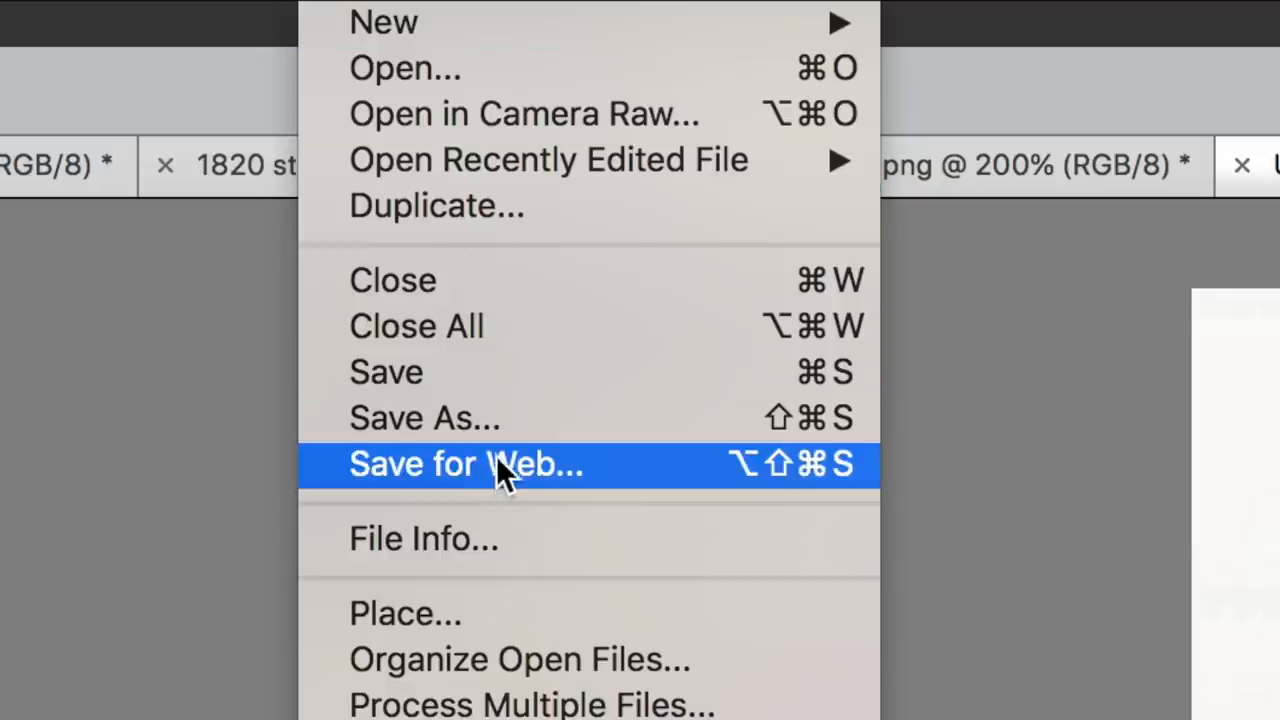
- Save the pattern as Photoshop PDF named "1820's corset"
left_click(424, 418)
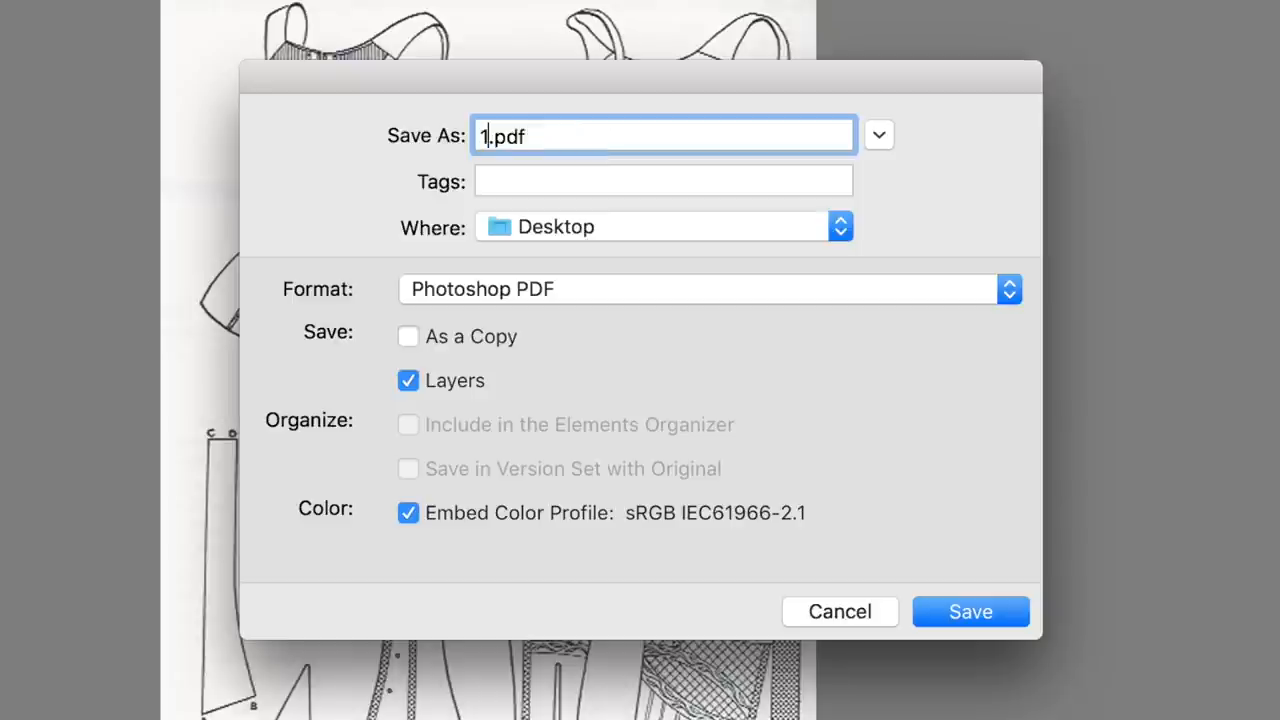
type("1820's")
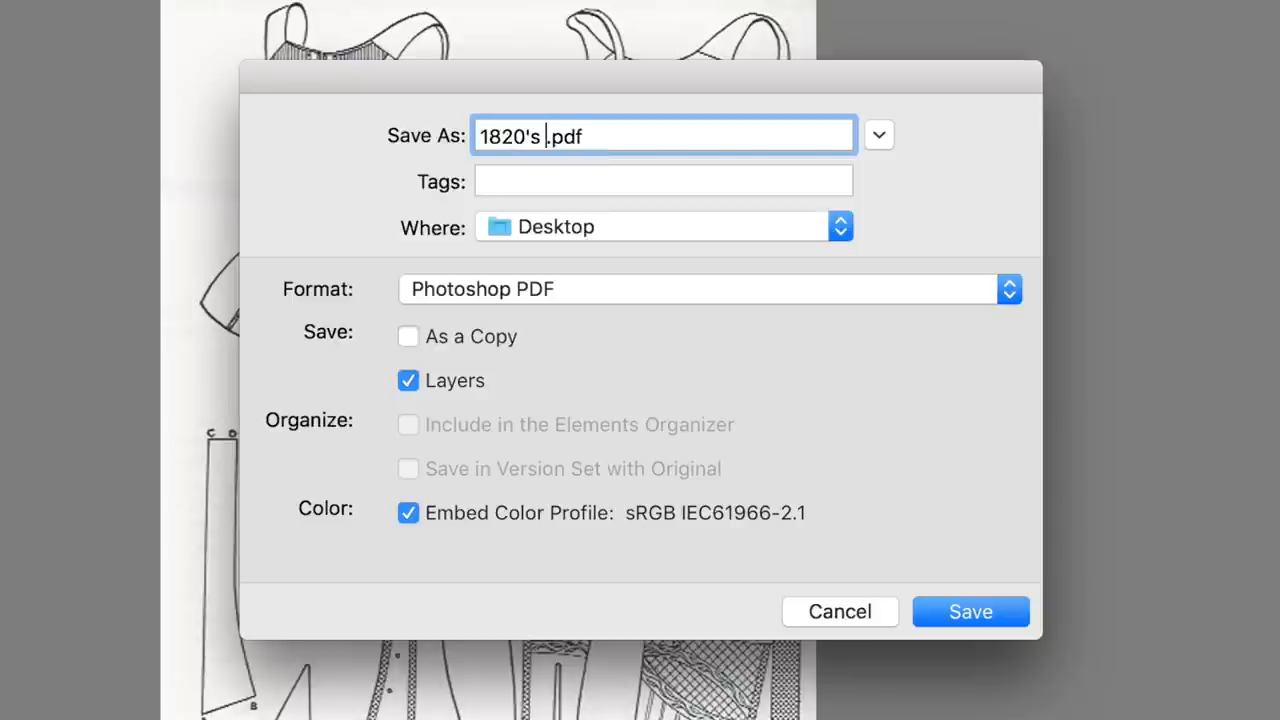
type("corset")
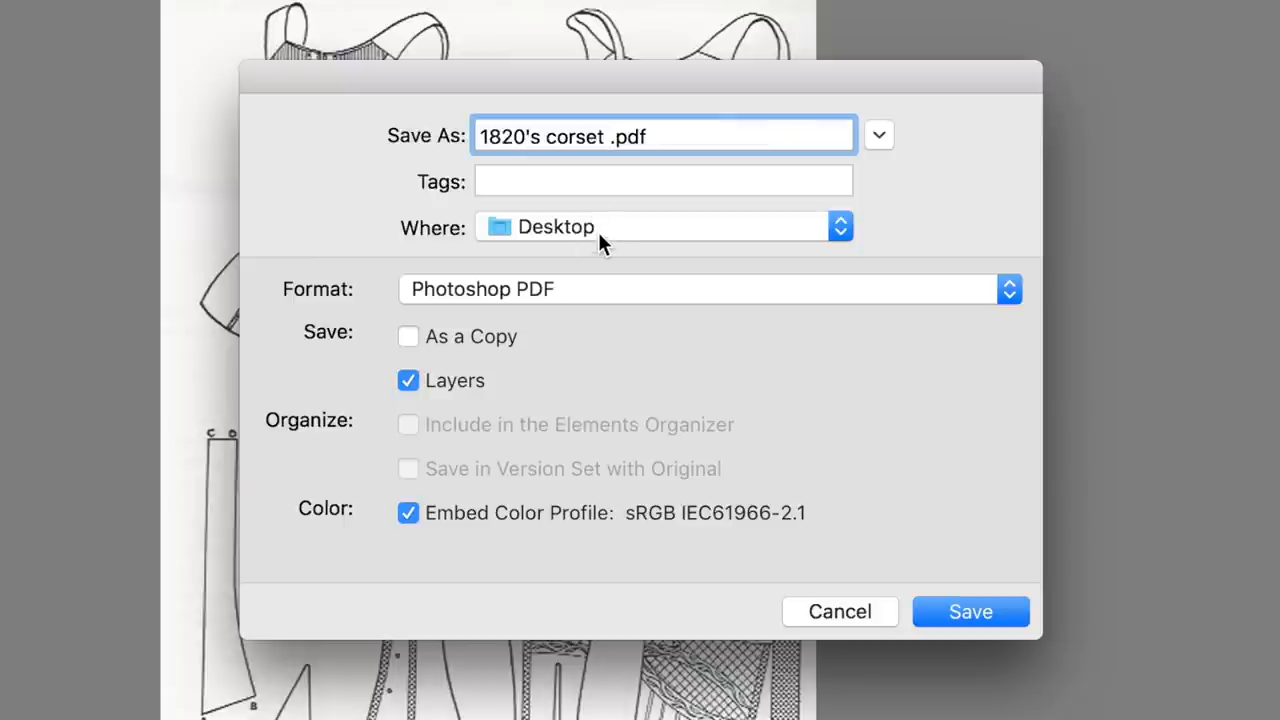
left_click(700, 289)
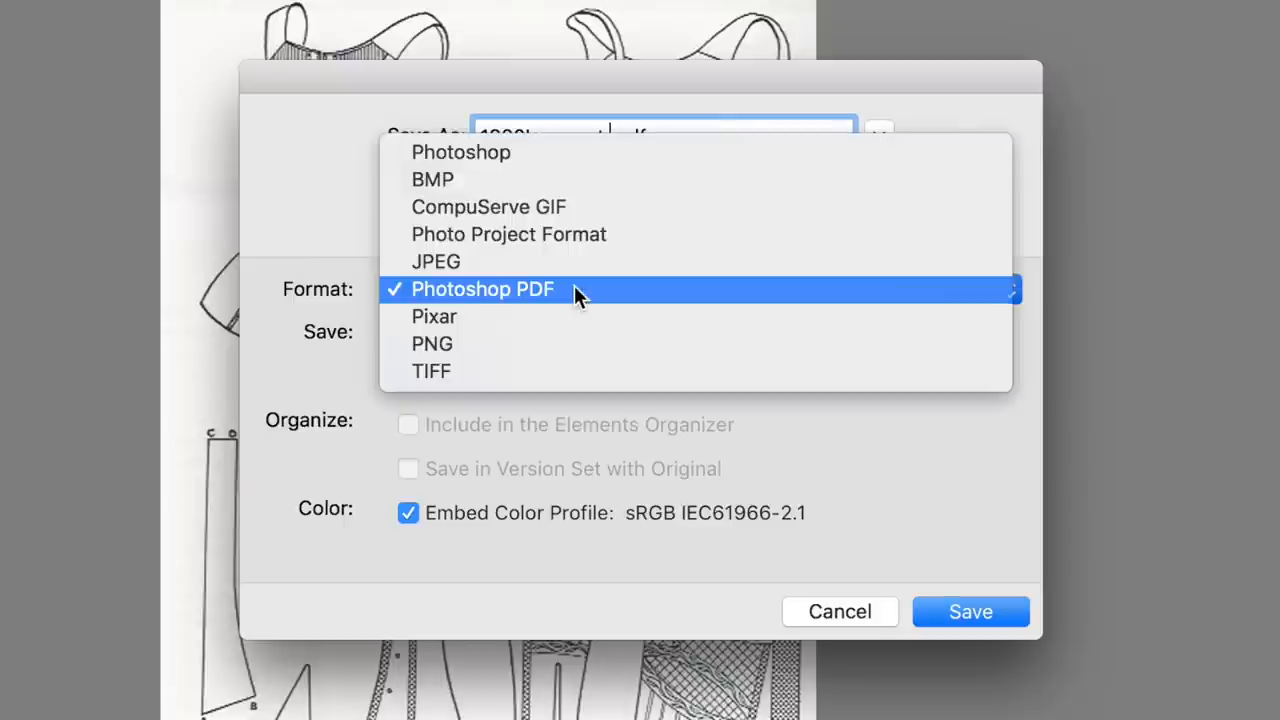
left_click(483, 289)
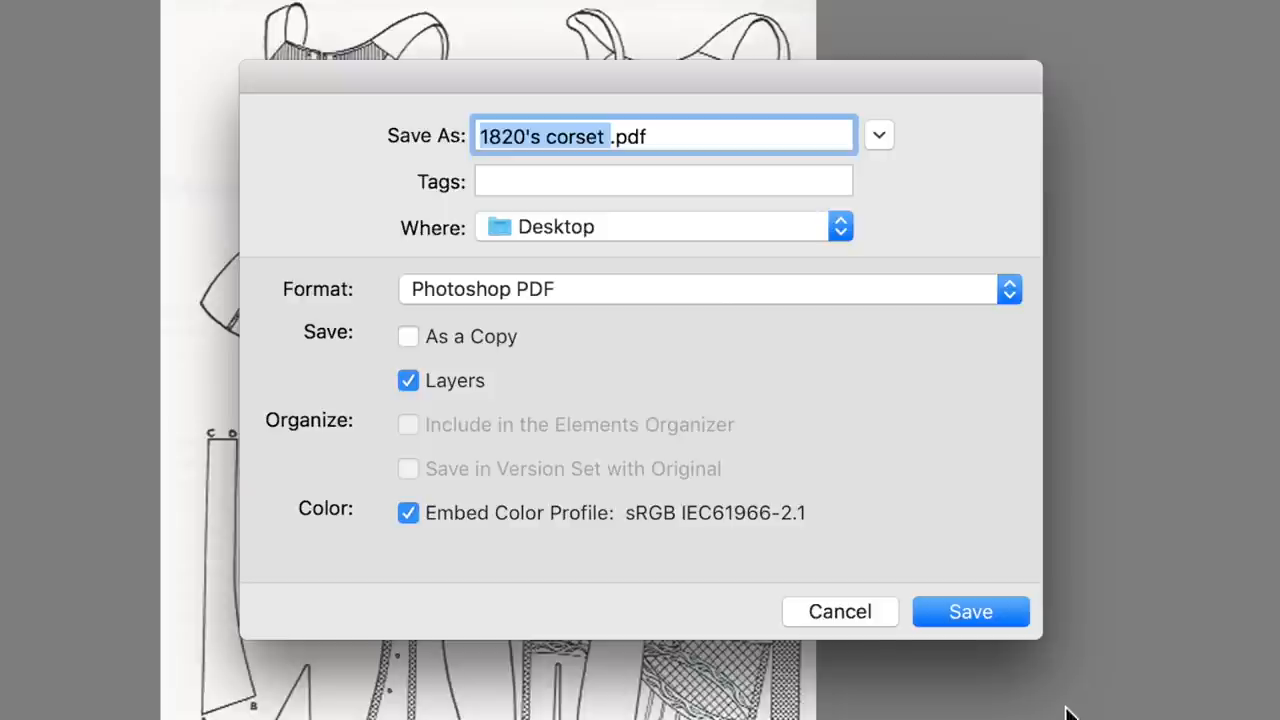
left_click(969, 611)
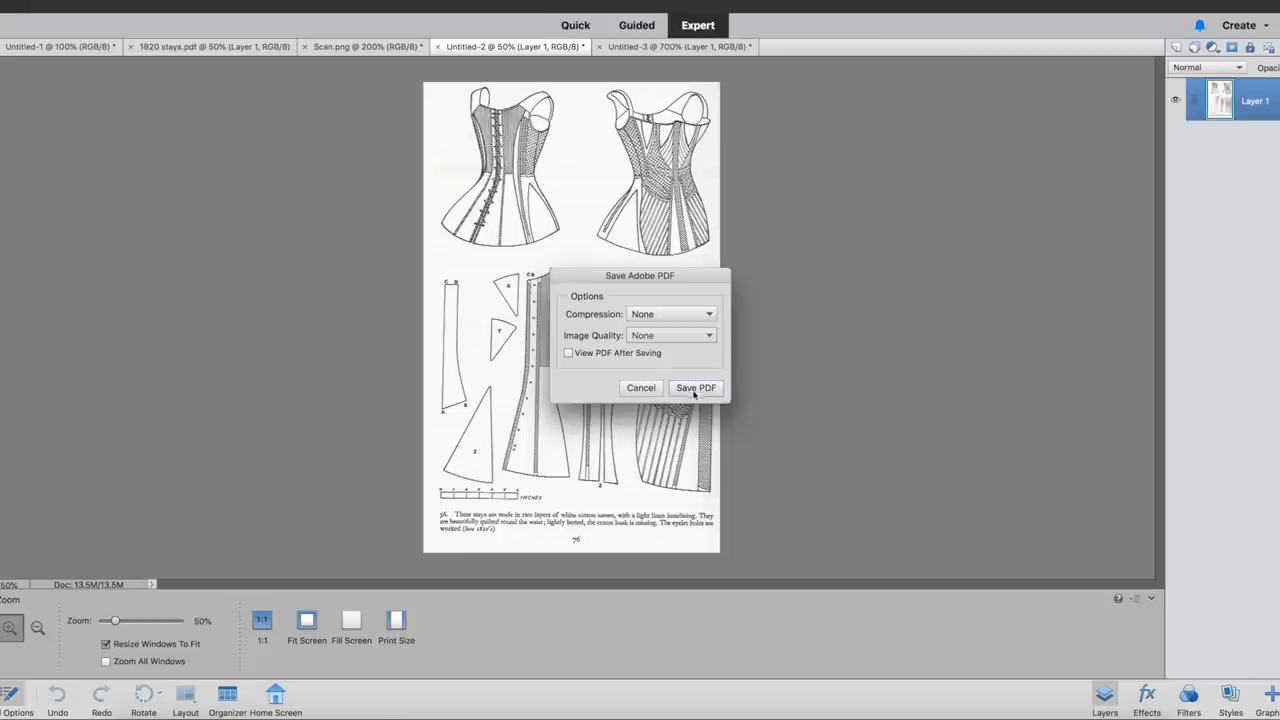
left_click(695, 388)
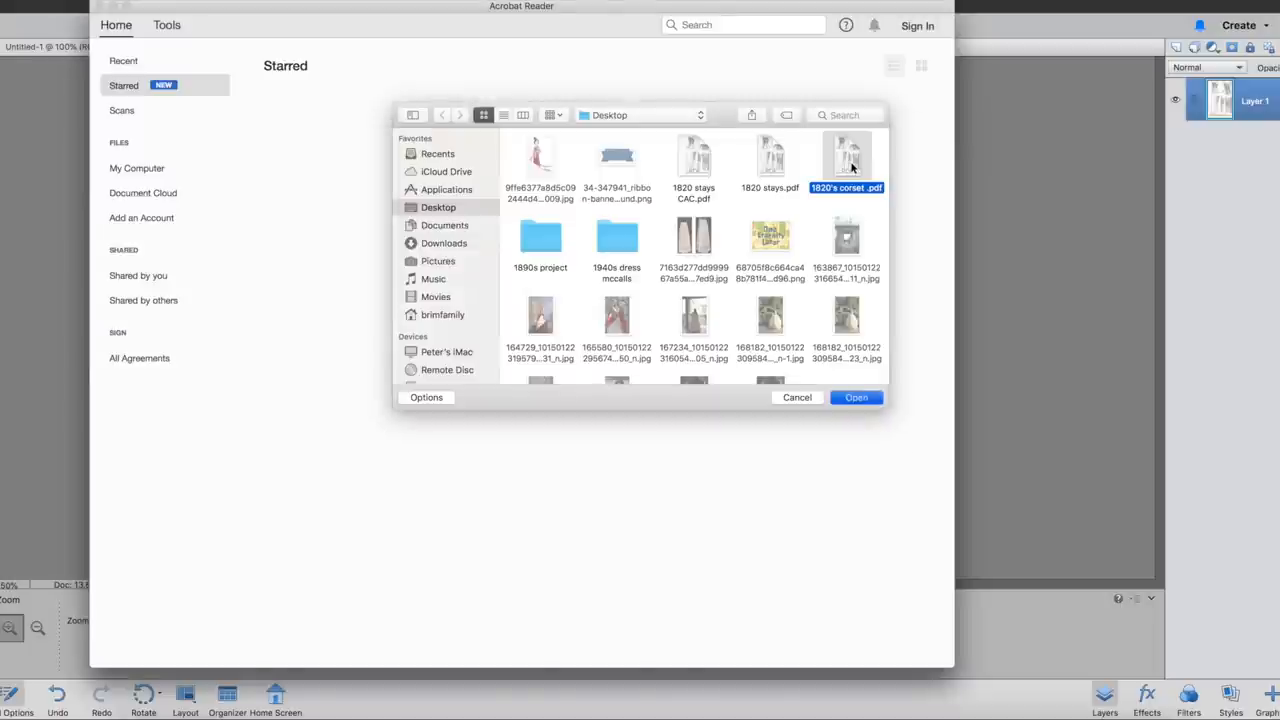
- Open 1820's corset .pdf and set printing to 100% Poster tiling across 12 pages
left_click(856, 397)
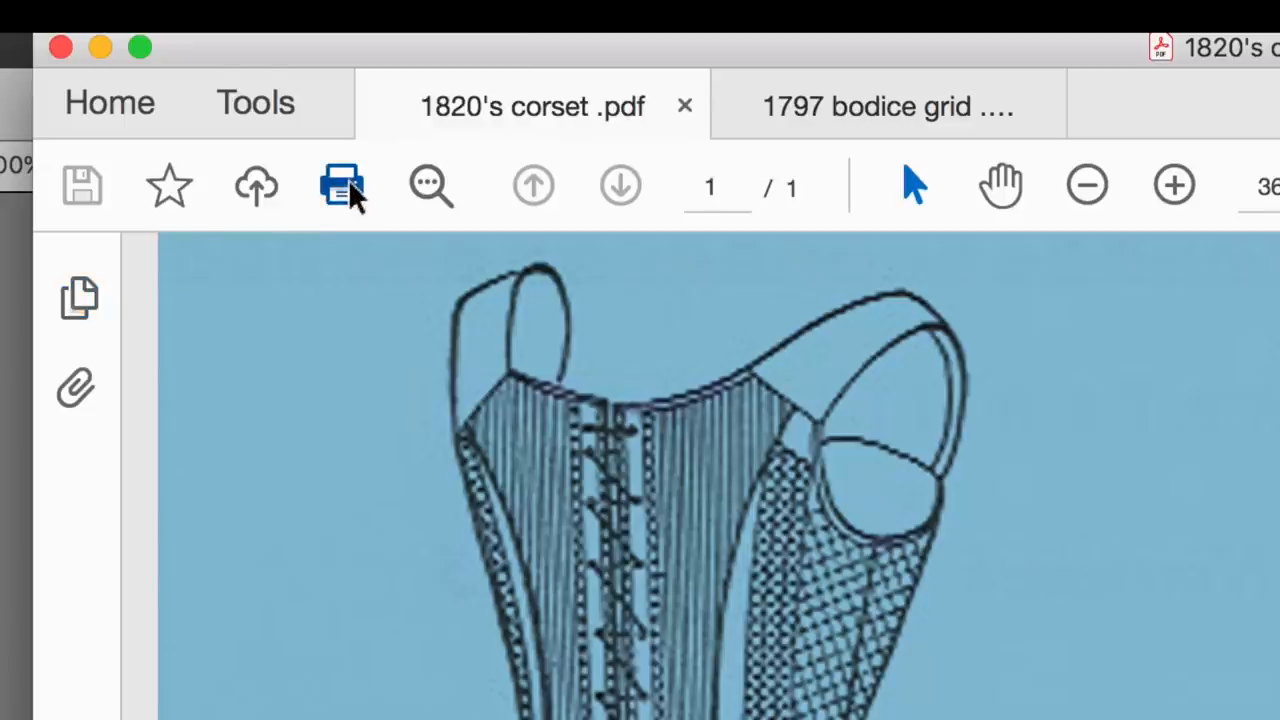
left_click(341, 185)
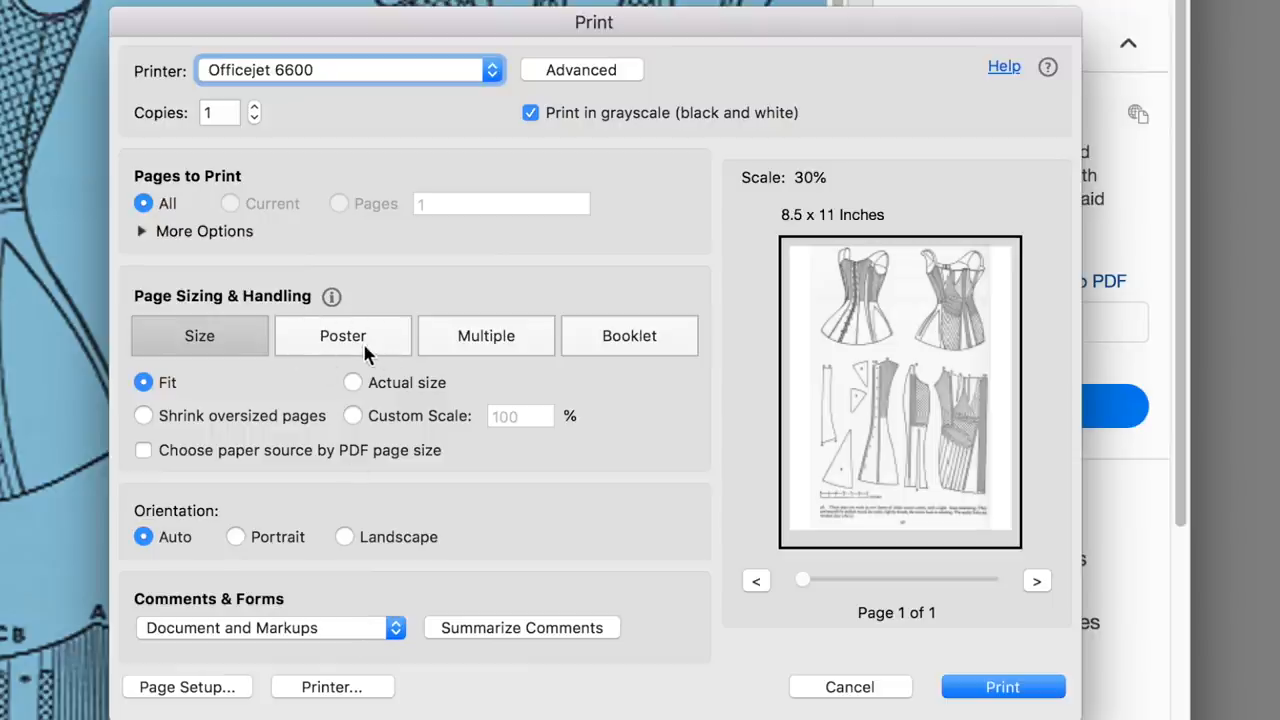
left_click(342, 335)
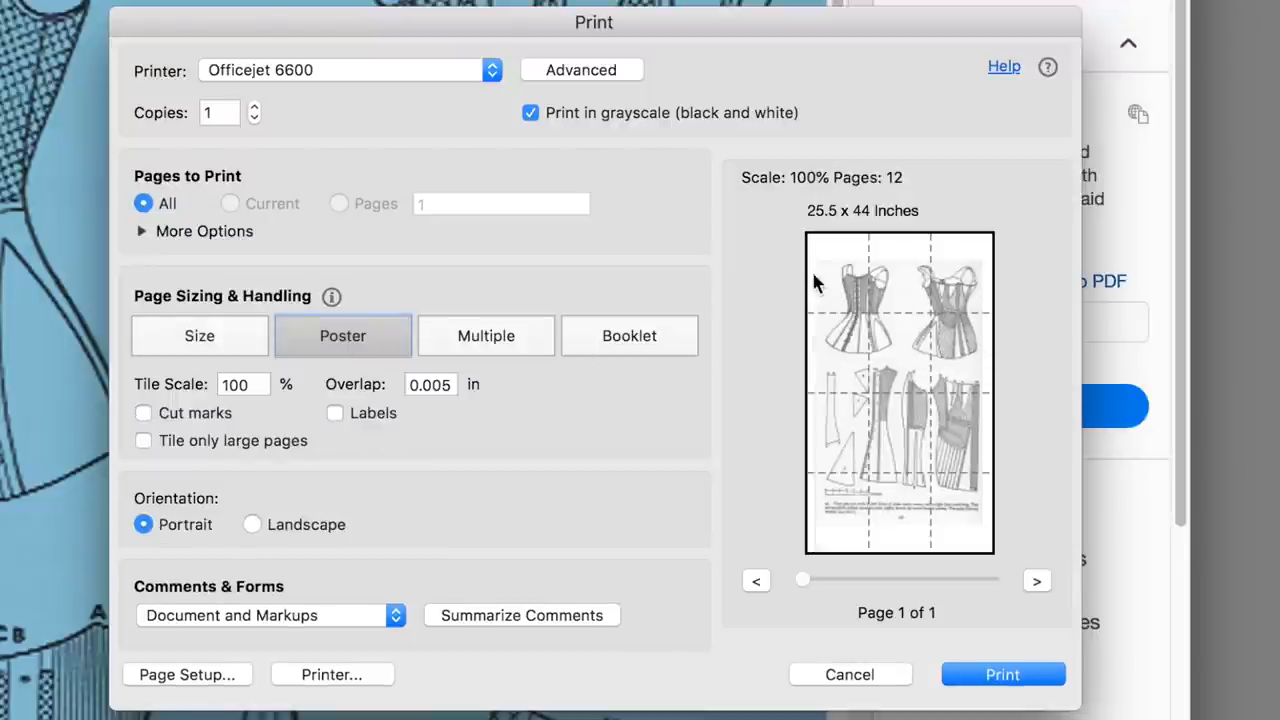
mouse_move(862, 517)
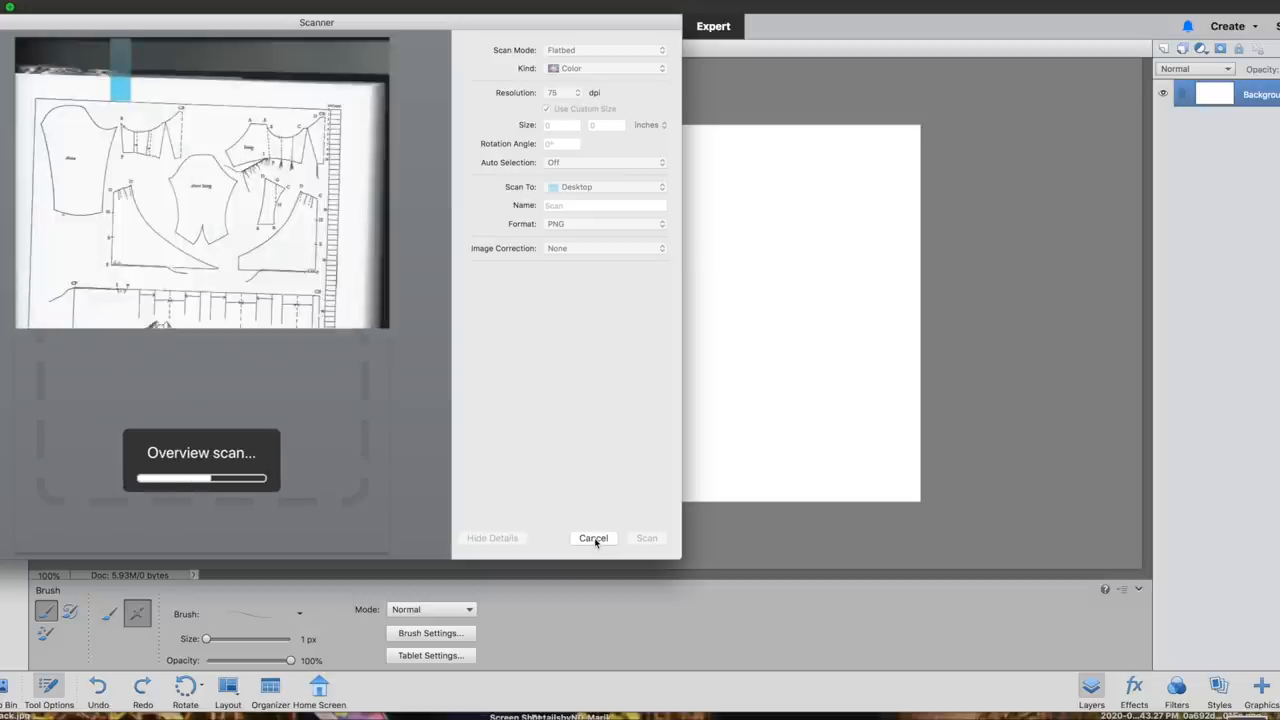
- Cancel the scanner's overview scan and go back to the untitled document
left_click(593, 538)
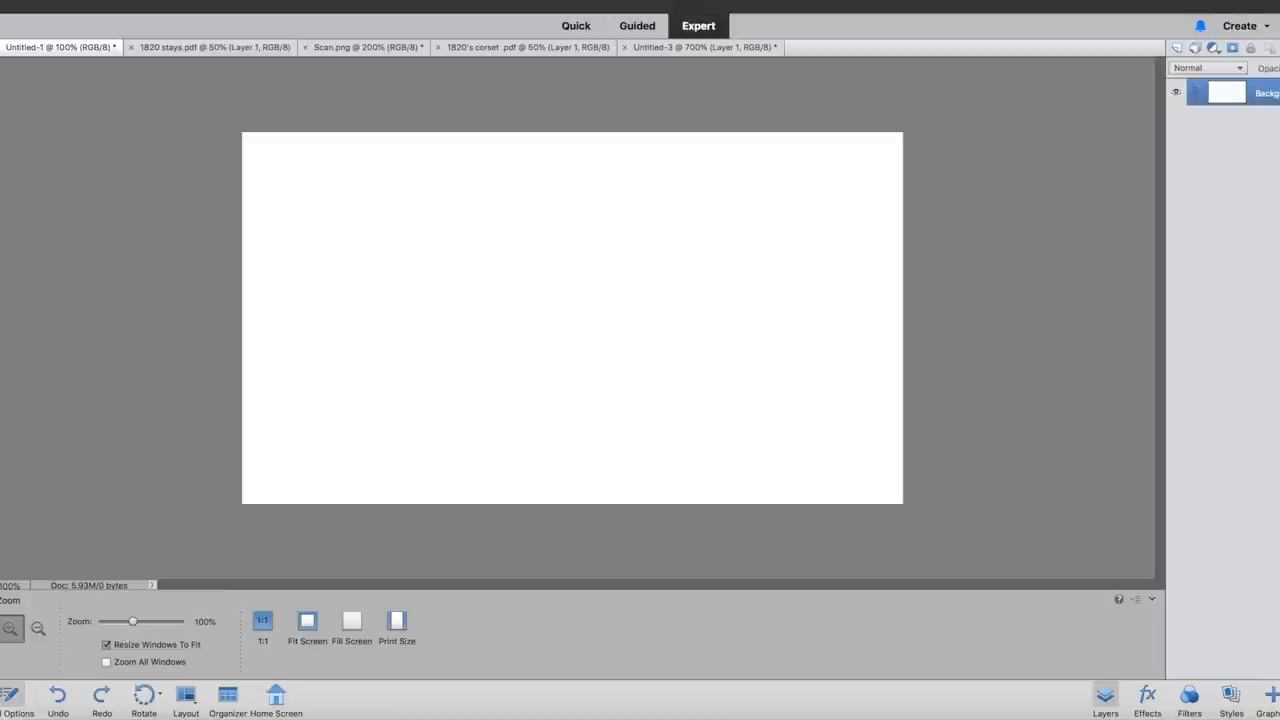
left_click(860, 47)
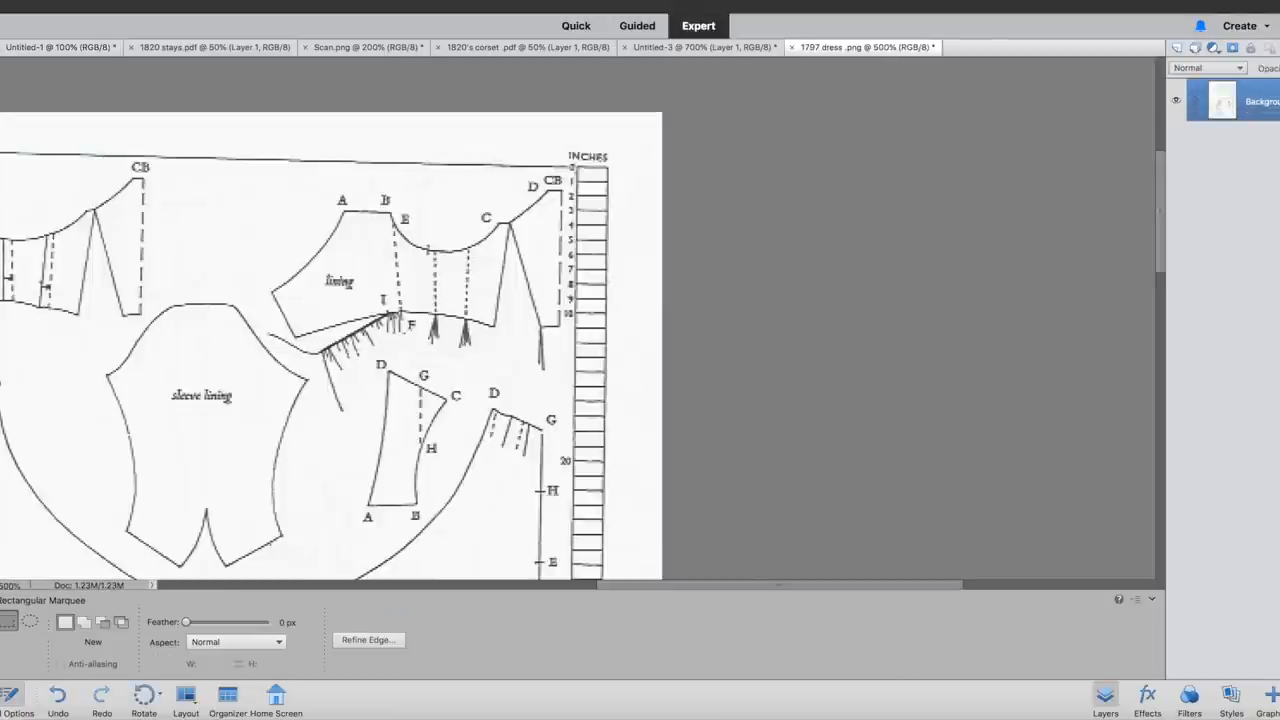
- Select the inch ruler strip, then bring up the gridded 1797 dress 1 sq.pdf document
left_click_drag(575, 170, 610, 320)
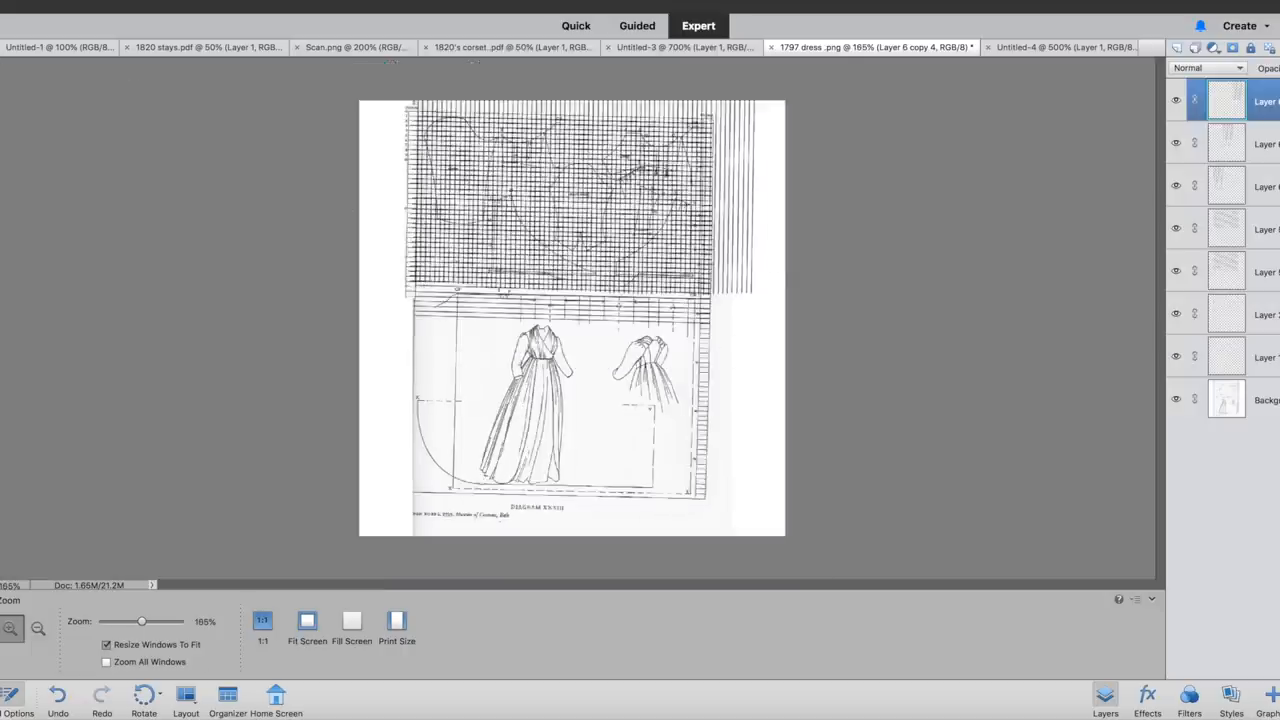
left_click(1085, 46)
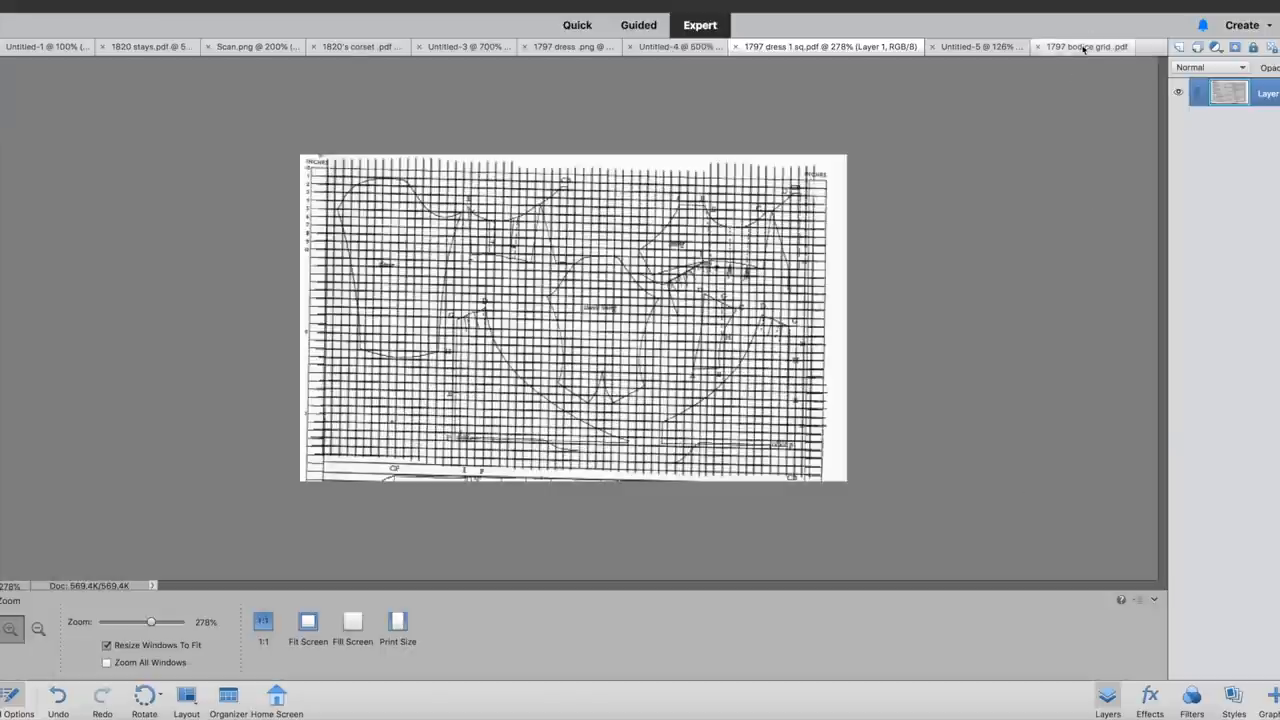
- Switch to the 1797 bodice grid document, then open Self Portraits from My Classes
left_click(1085, 46)
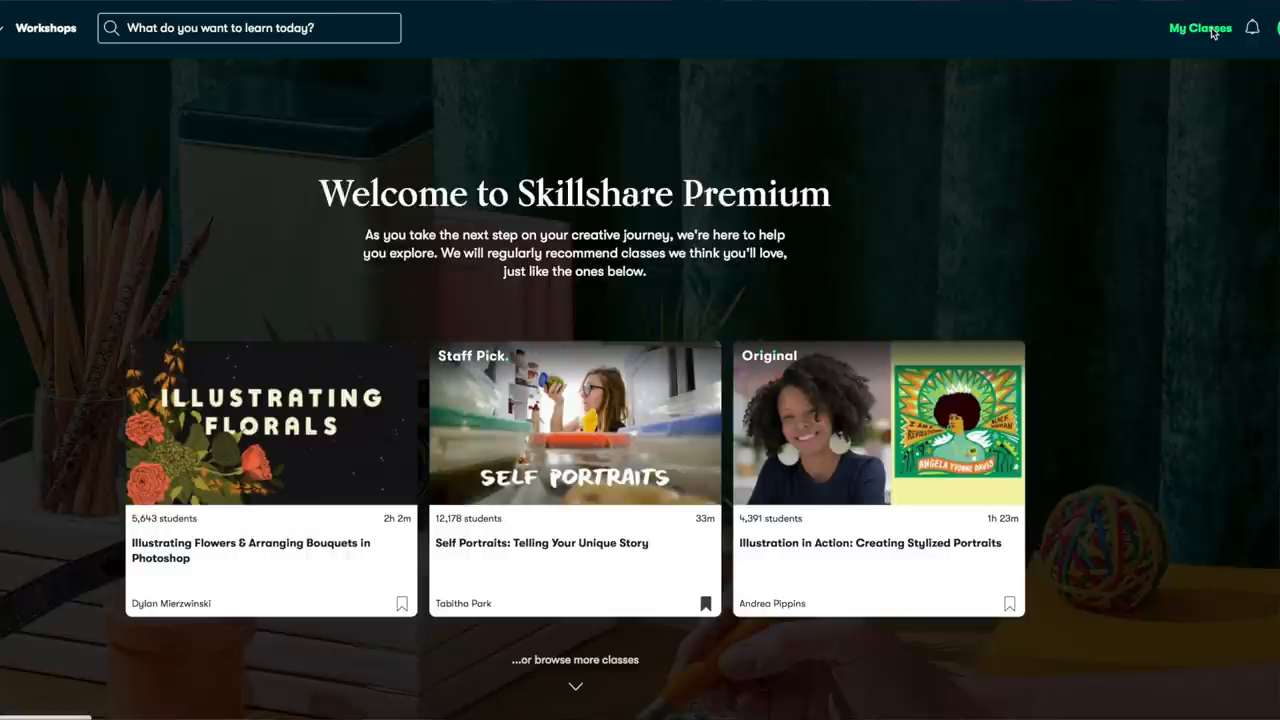
left_click(1200, 27)
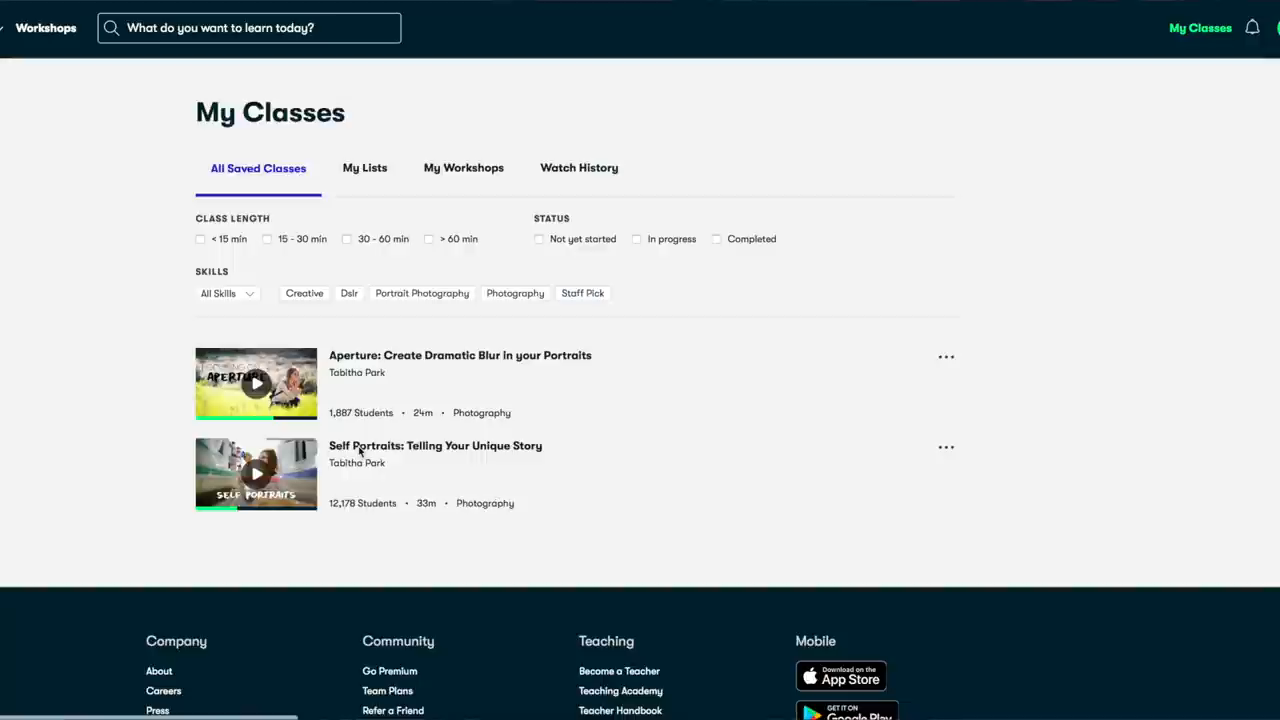
left_click(435, 445)
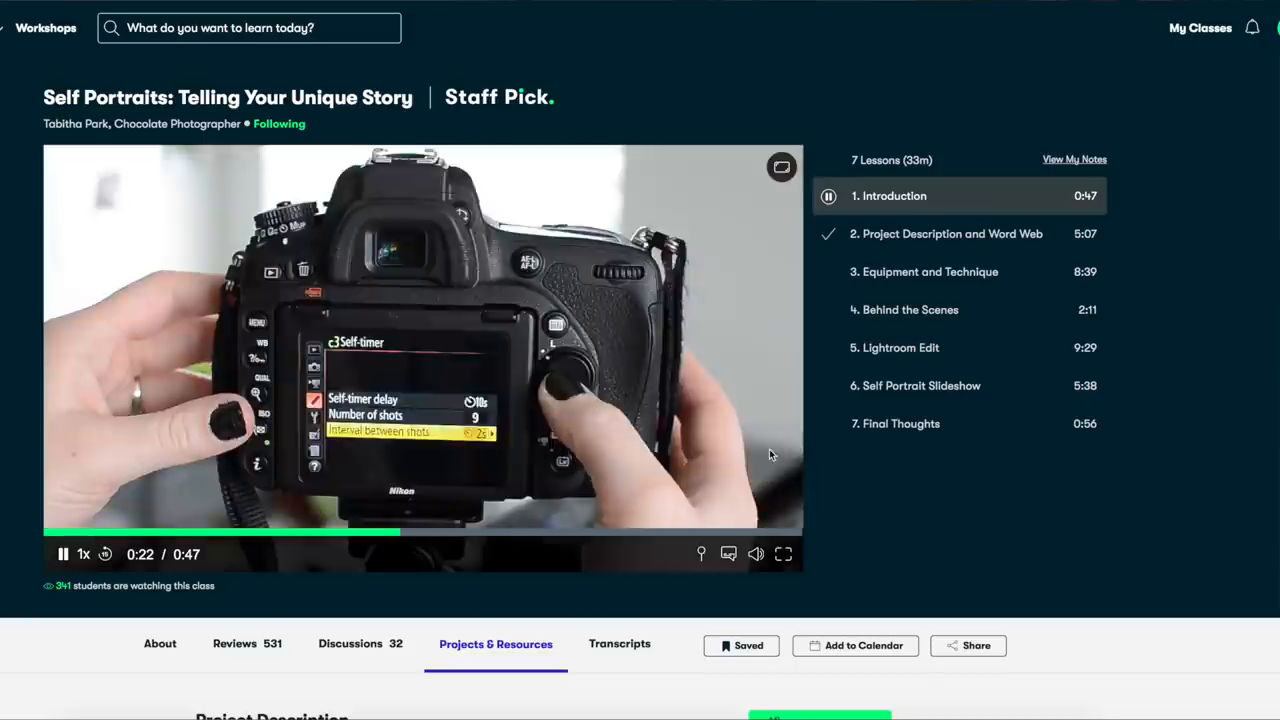